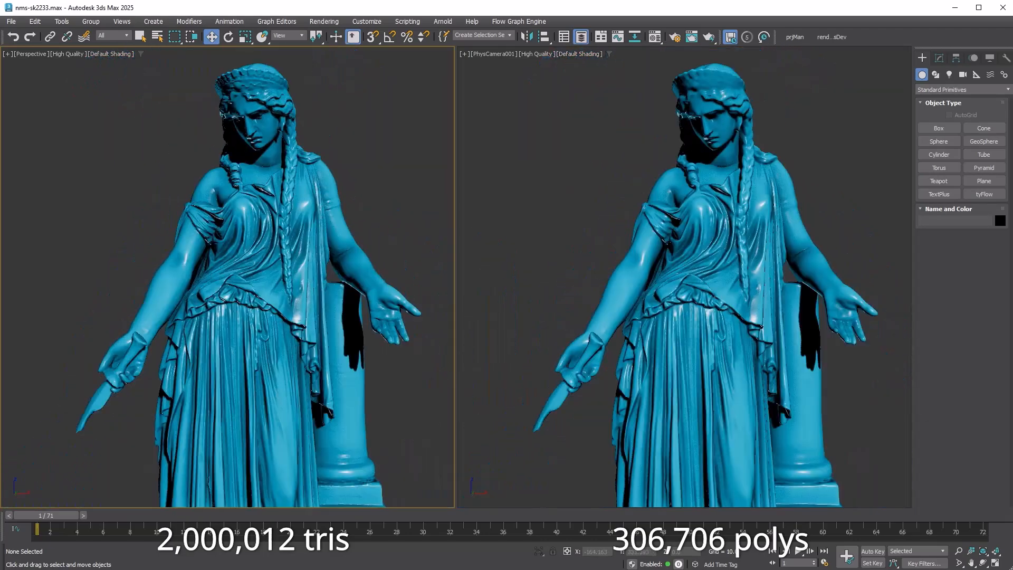
Show the crouching bronze sculpture scan with edged faces displayed via F4
key(F4)
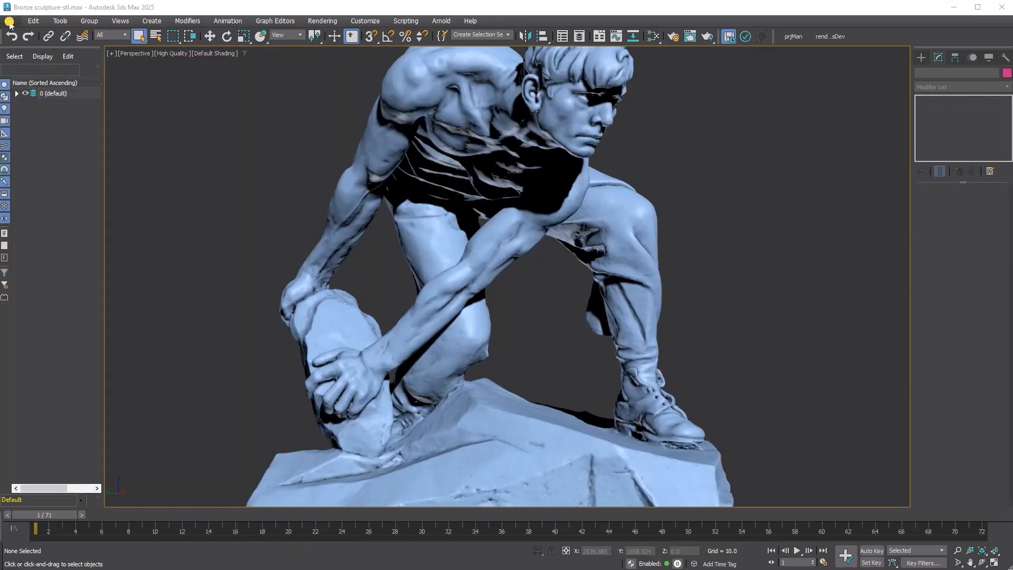
Glance at the Views and Group menus, then list all utilities from the Utilities panel's More... button and close it
click(120, 21)
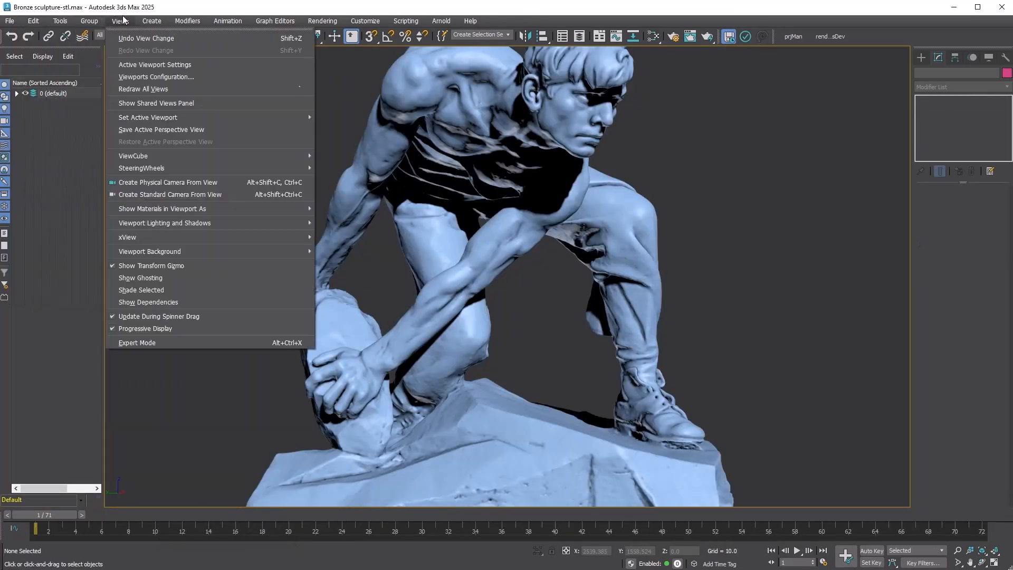
click(89, 21)
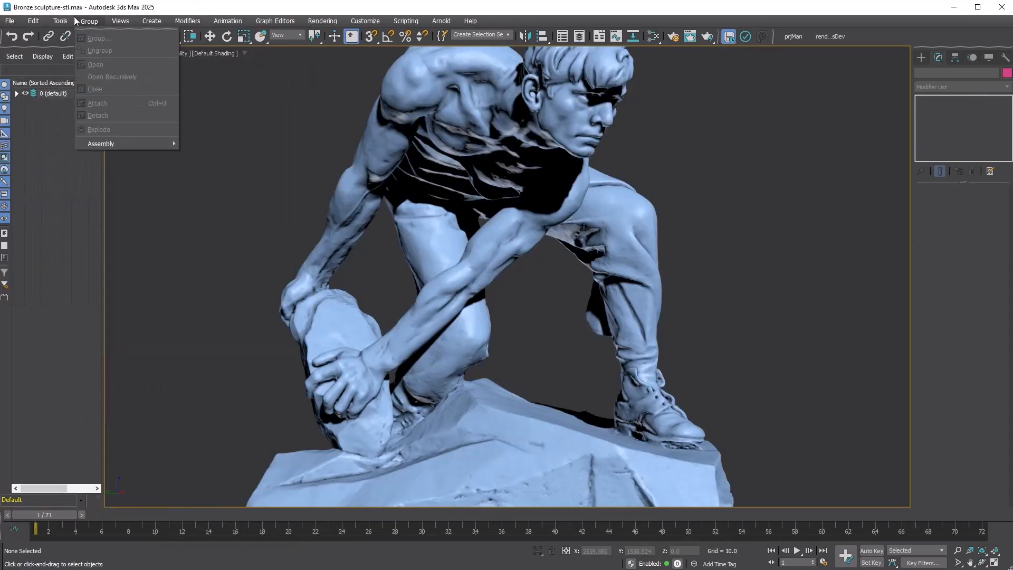
click(1004, 57)
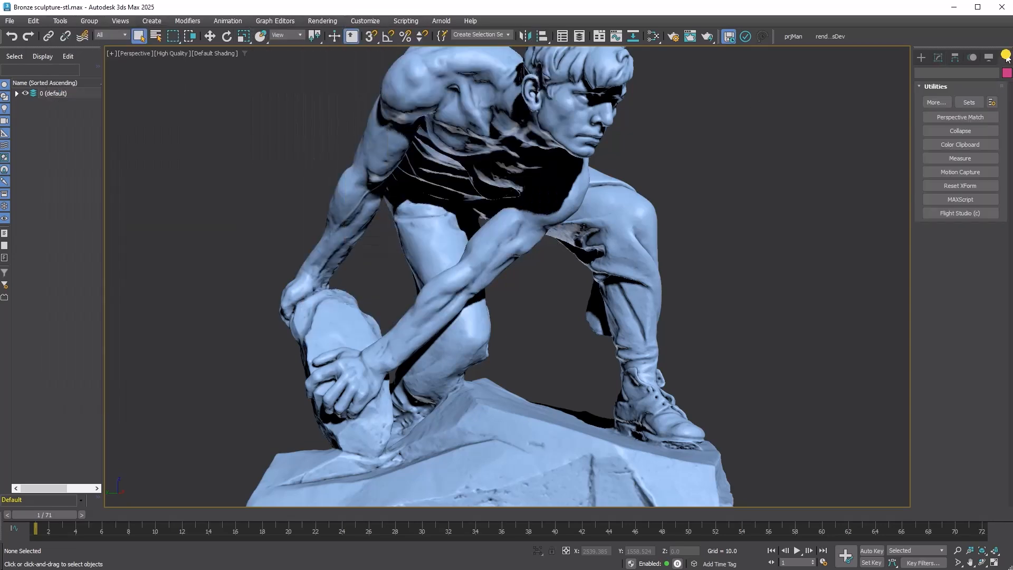
click(936, 102)
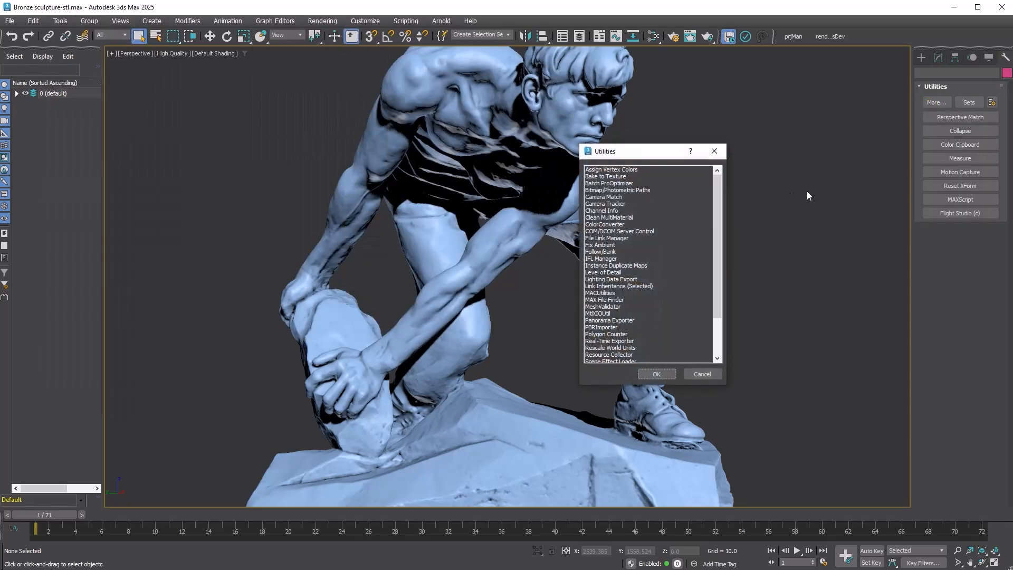
mouse_move(714, 151)
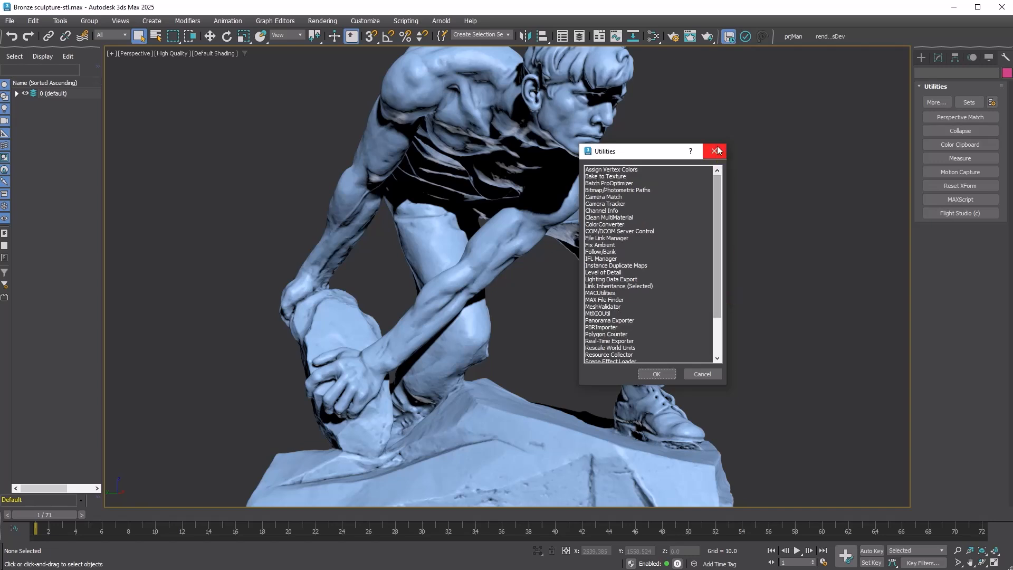
click(59, 21)
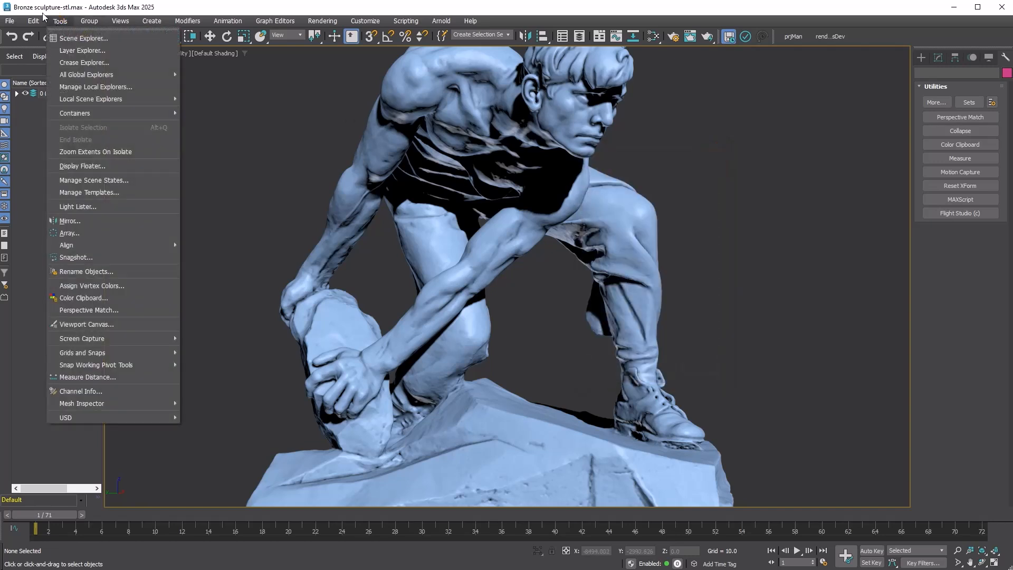
click(188, 21)
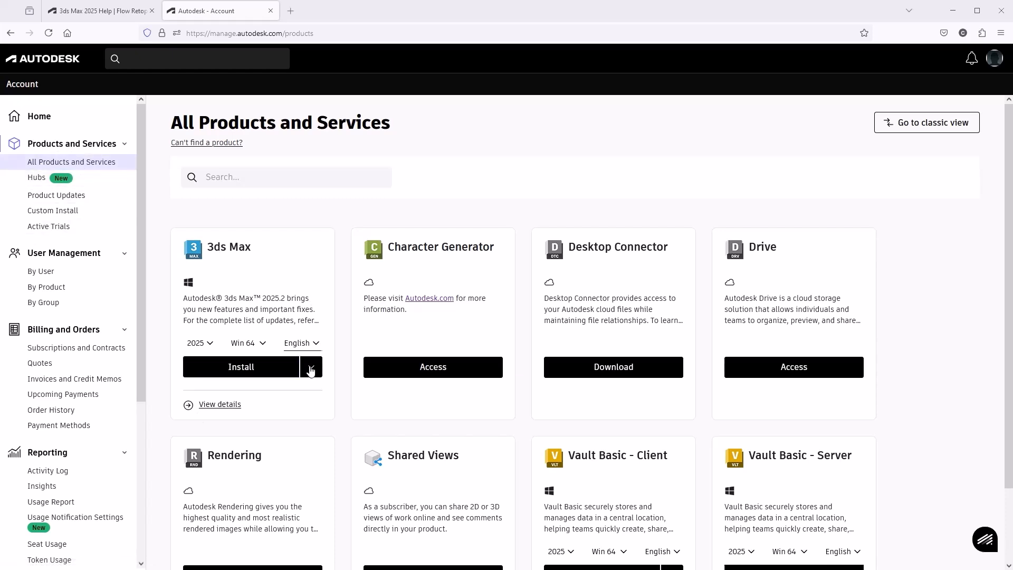
Download Flow Retopology 1.1 for 3ds Max 2025 from the 3ds Max Extensions downloads
click(220, 404)
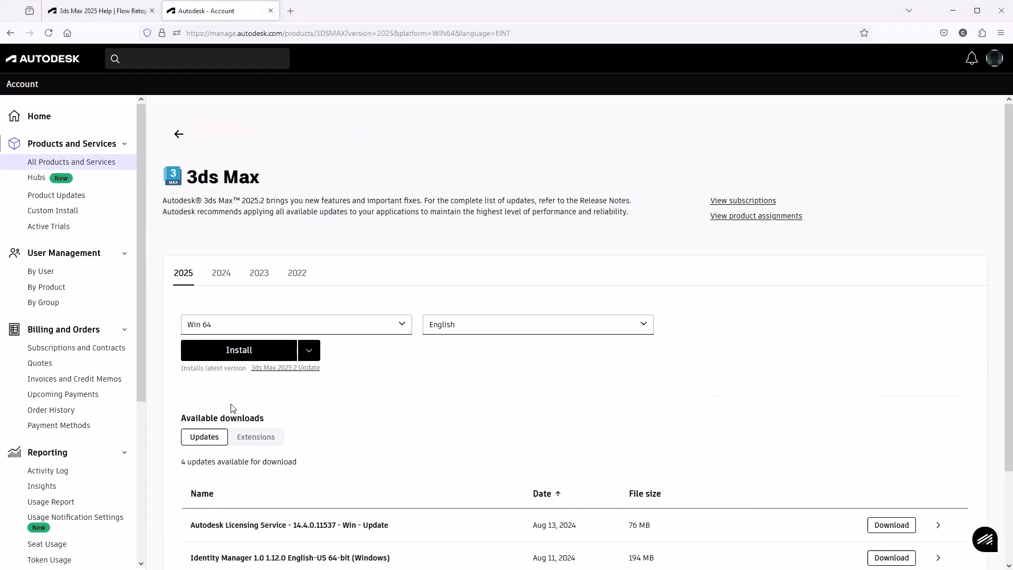
click(542, 493)
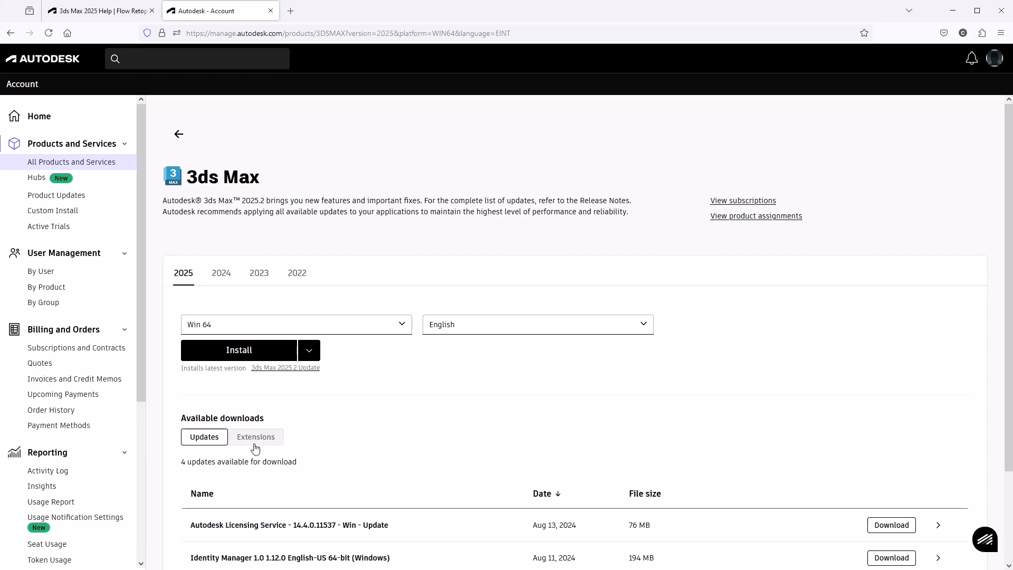
click(255, 436)
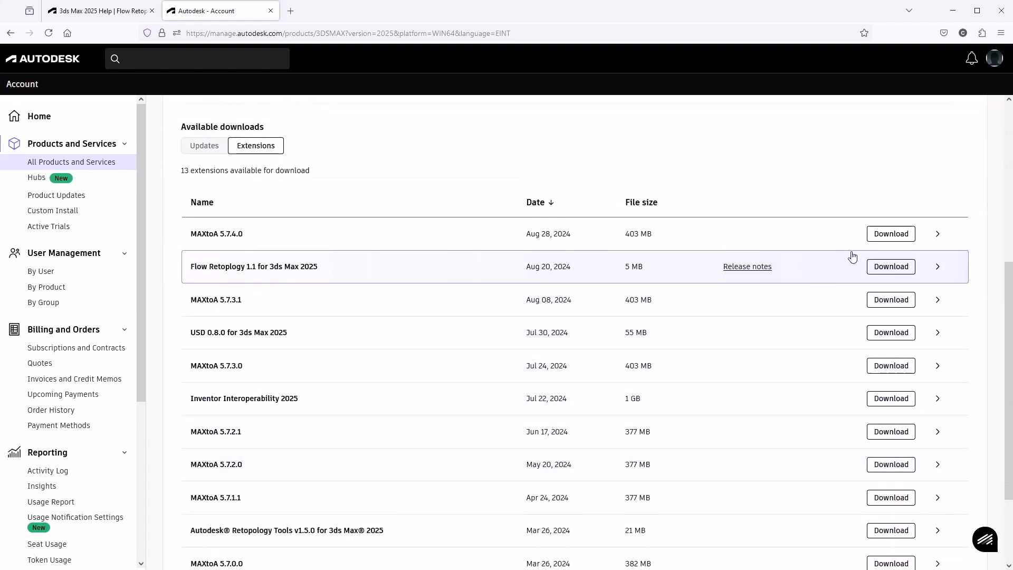
click(891, 266)
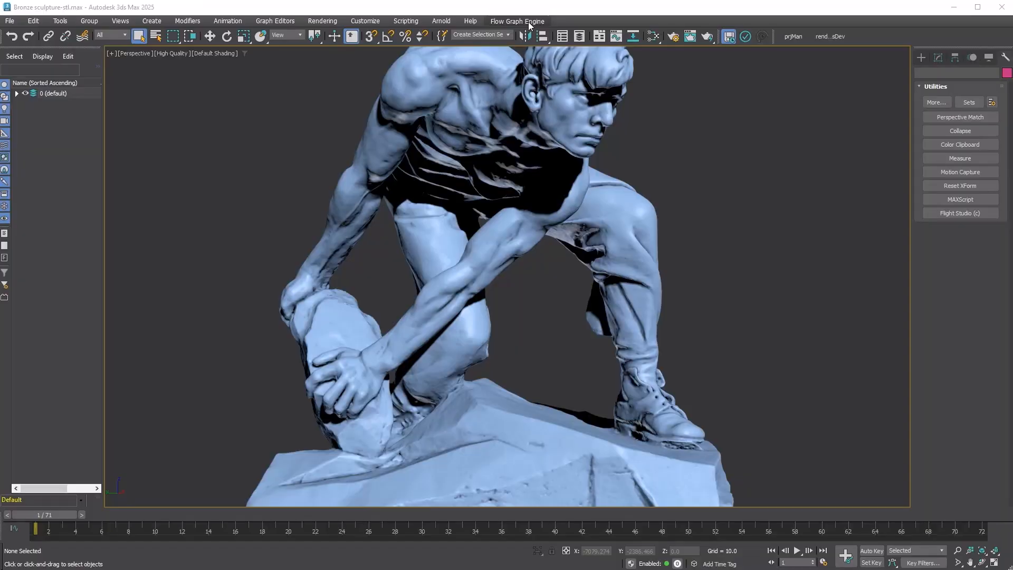
Create a new Flow retopo job with Bronze sculpture-stl (1,999,999 faces) as the selected mesh
click(517, 21)
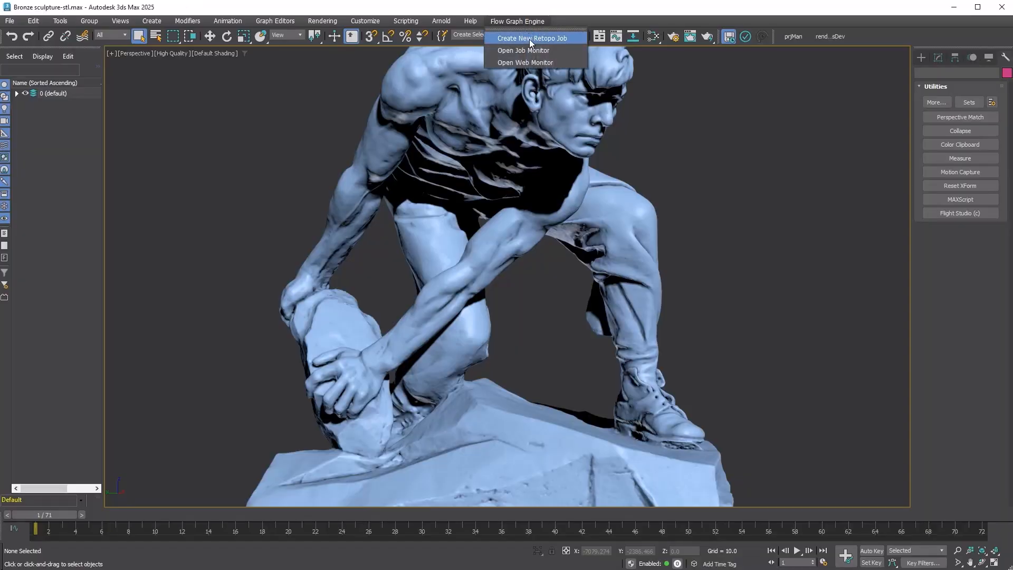
click(528, 38)
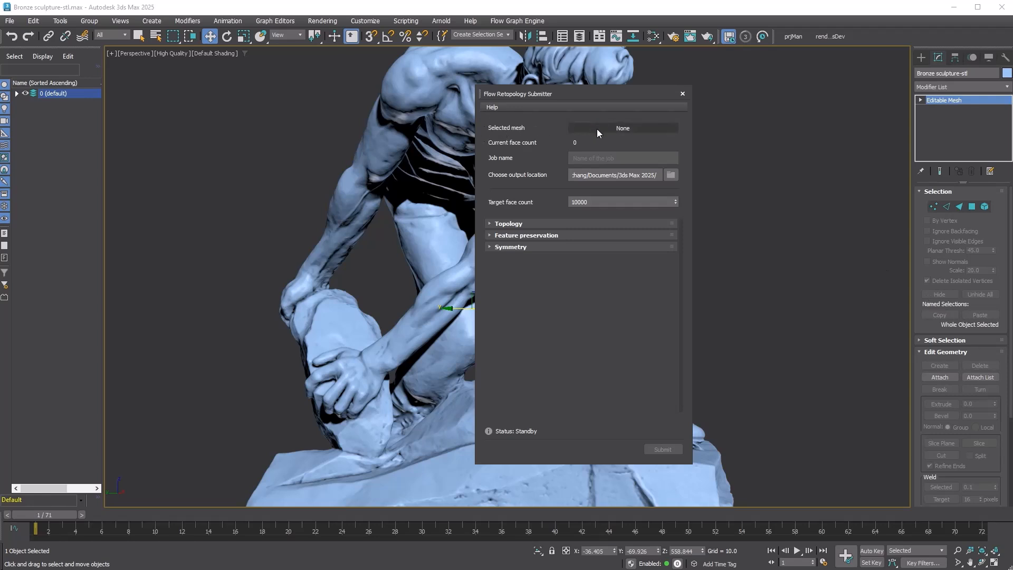
click(623, 127)
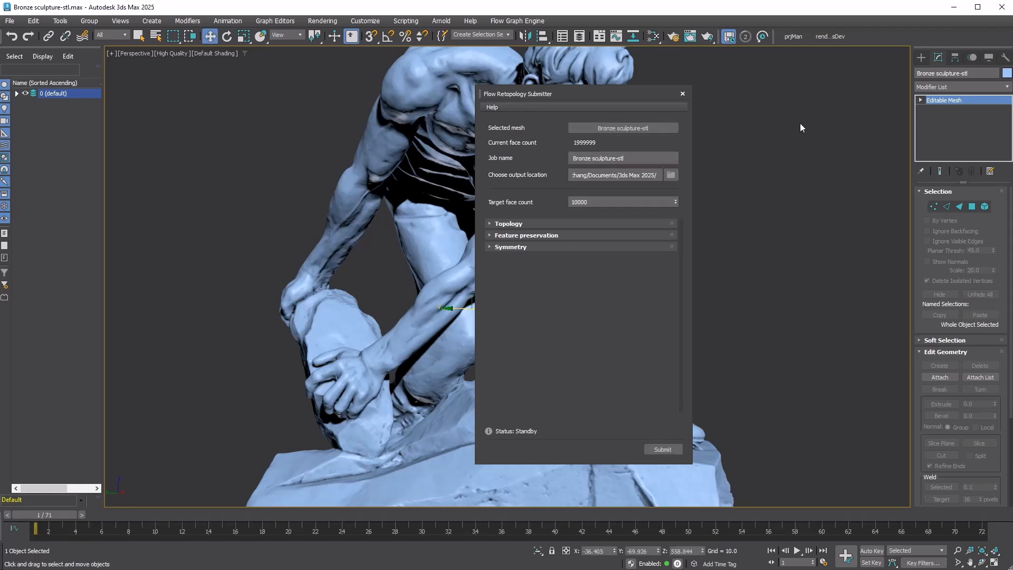
mouse_move(756, 136)
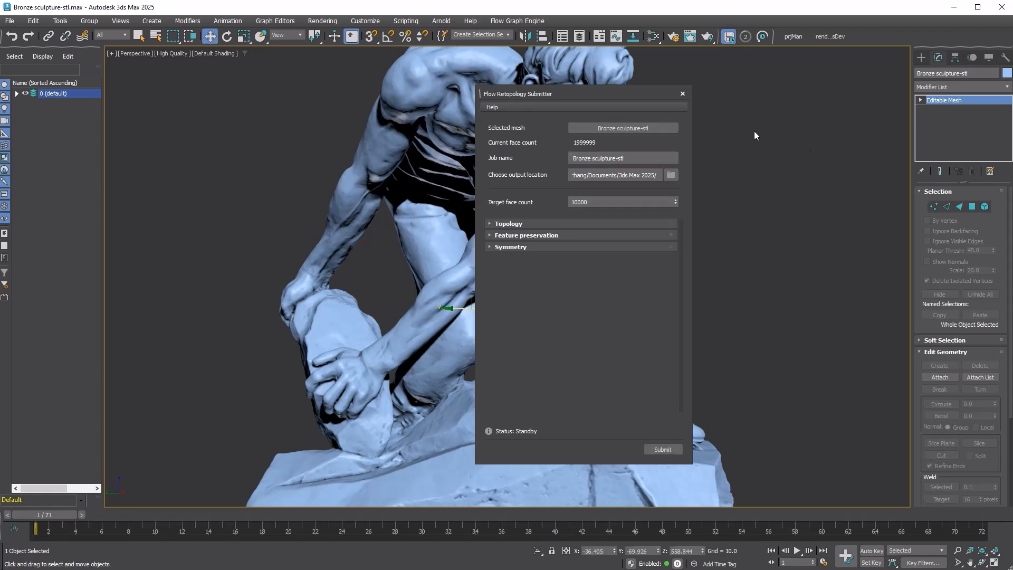
mouse_move(510, 150)
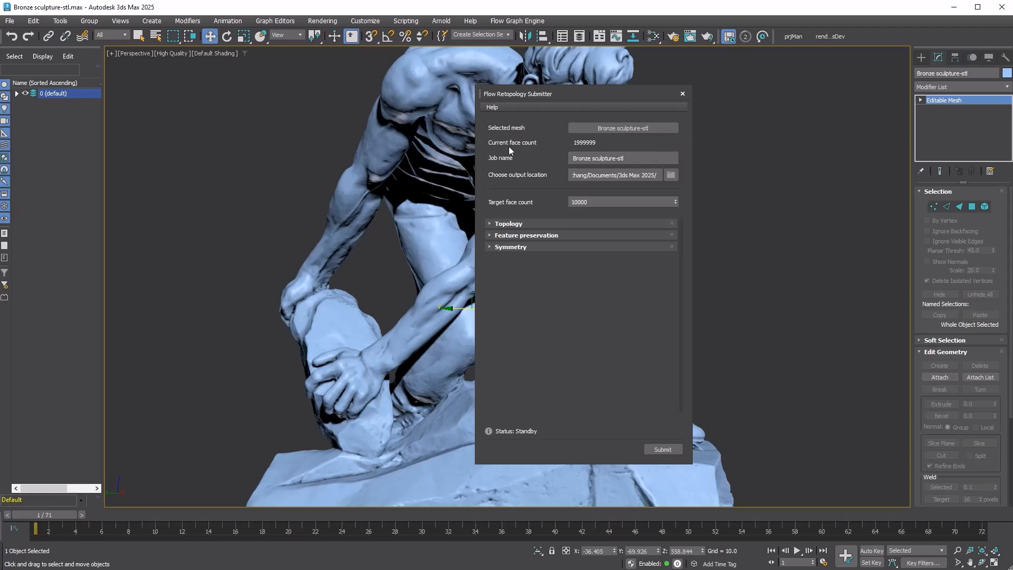
mouse_move(582, 151)
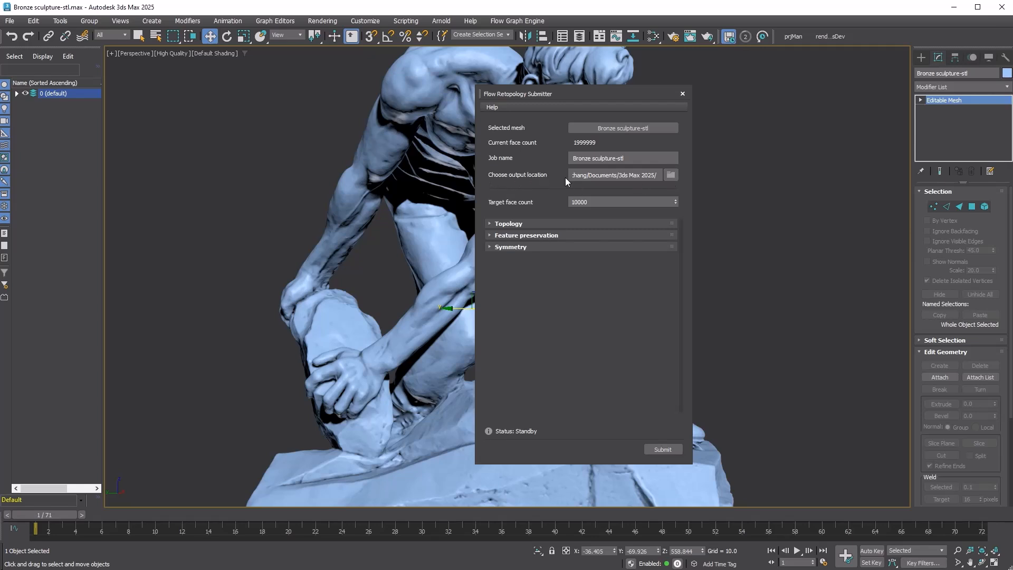
Save retopology output to the sceneassets folder and set the target face count to 300000
click(670, 174)
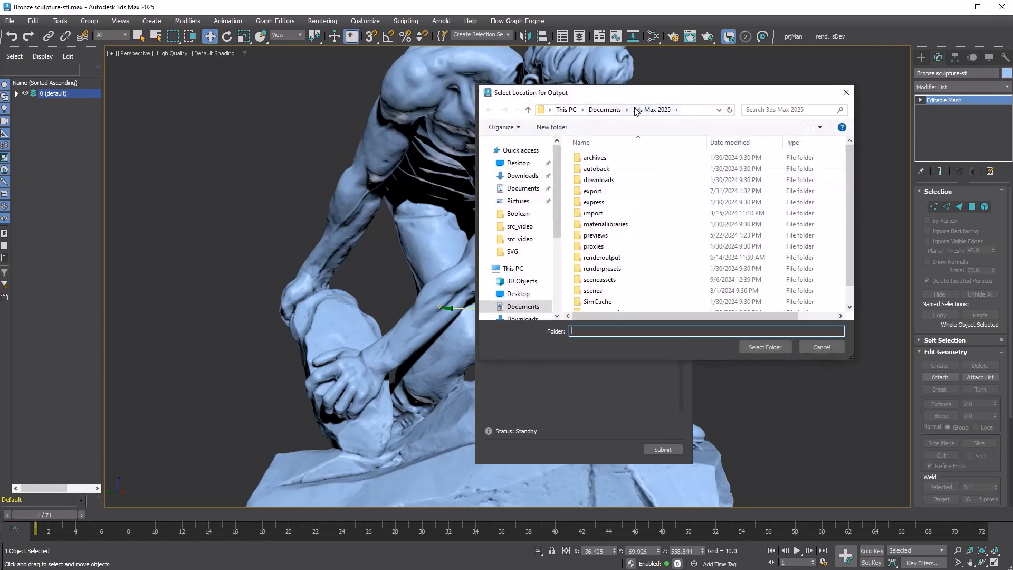
double_click(598, 279)
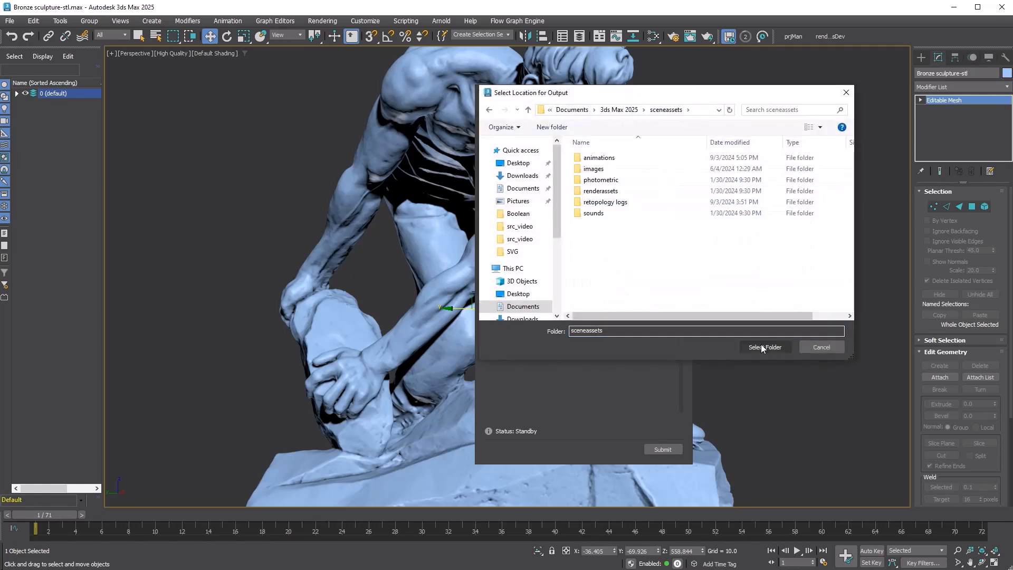
click(765, 347)
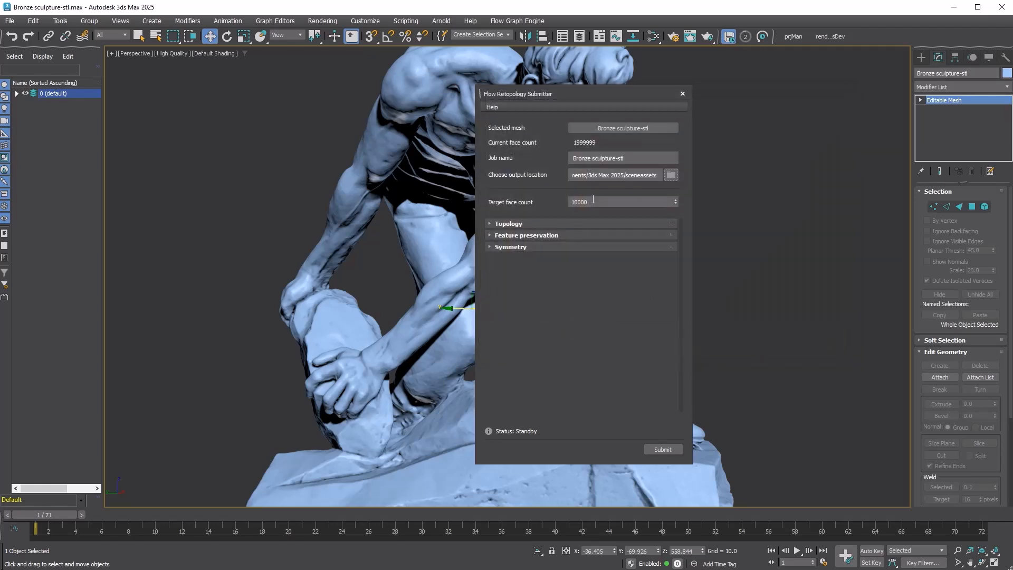
text(3000)
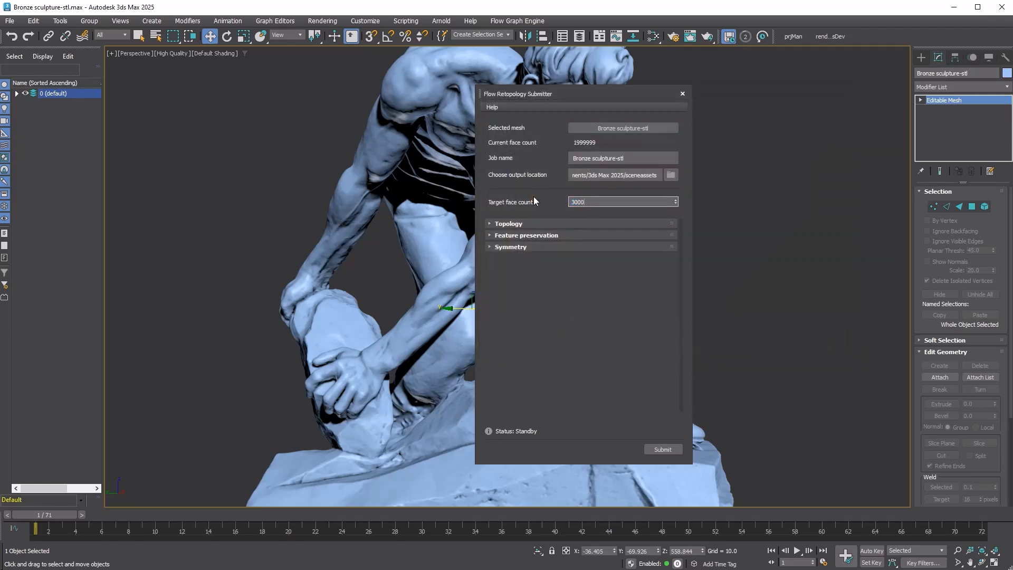
text(300000)
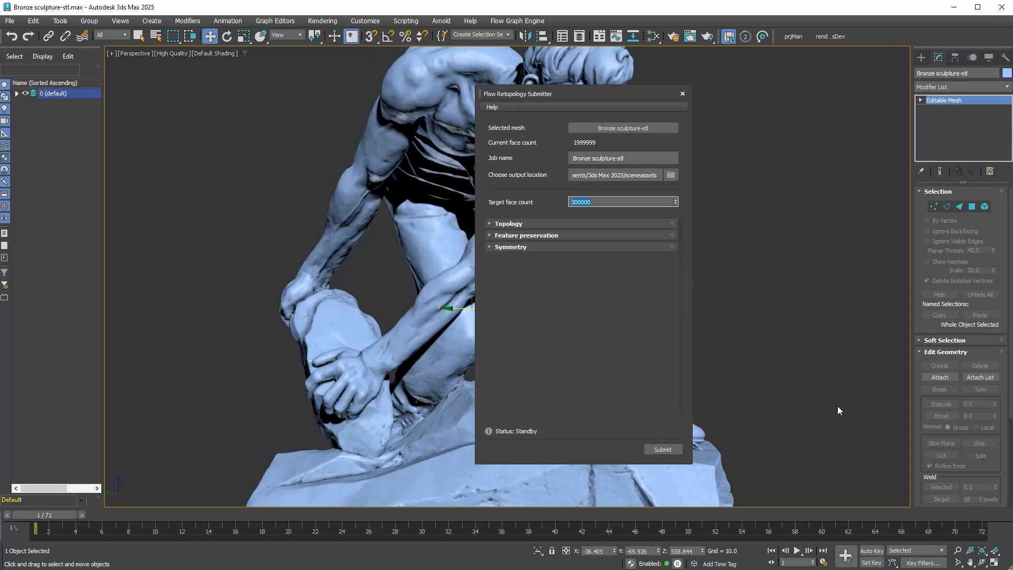
mouse_move(819, 471)
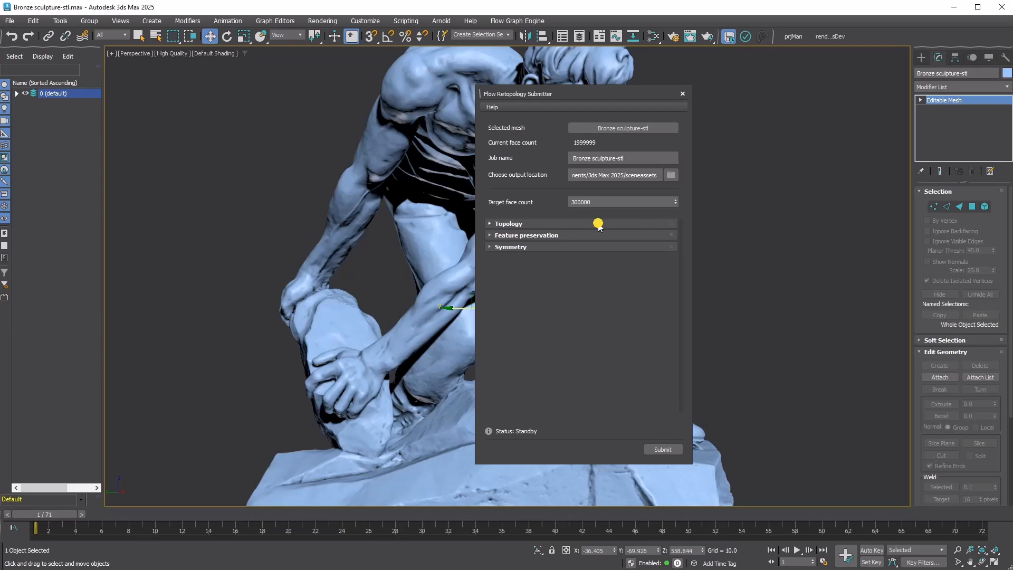
Expand the Topology rollout and add a Retopology modifier (5000-face target) to the sculpture
click(509, 223)
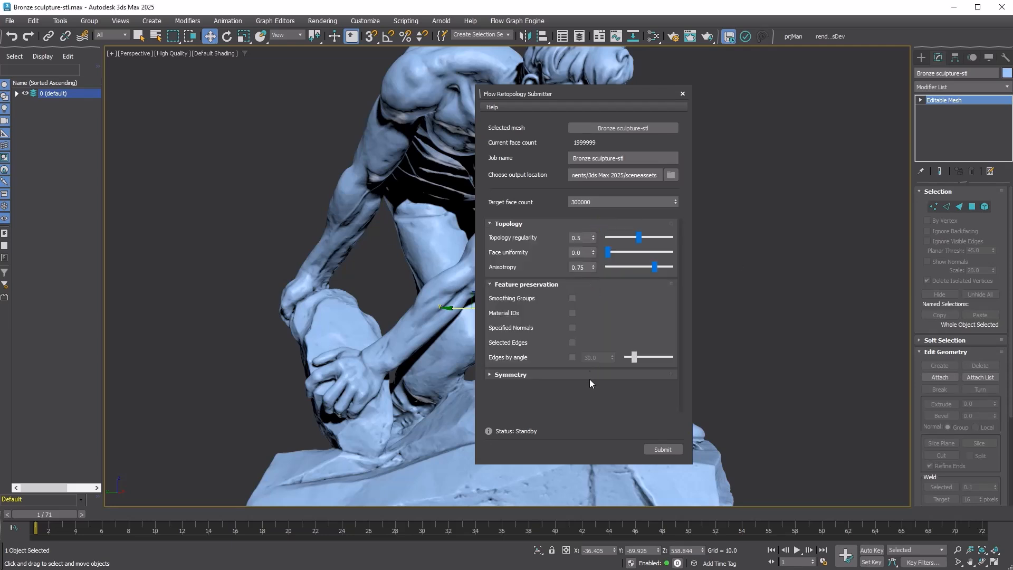
scroll(down, 3)
text(re)
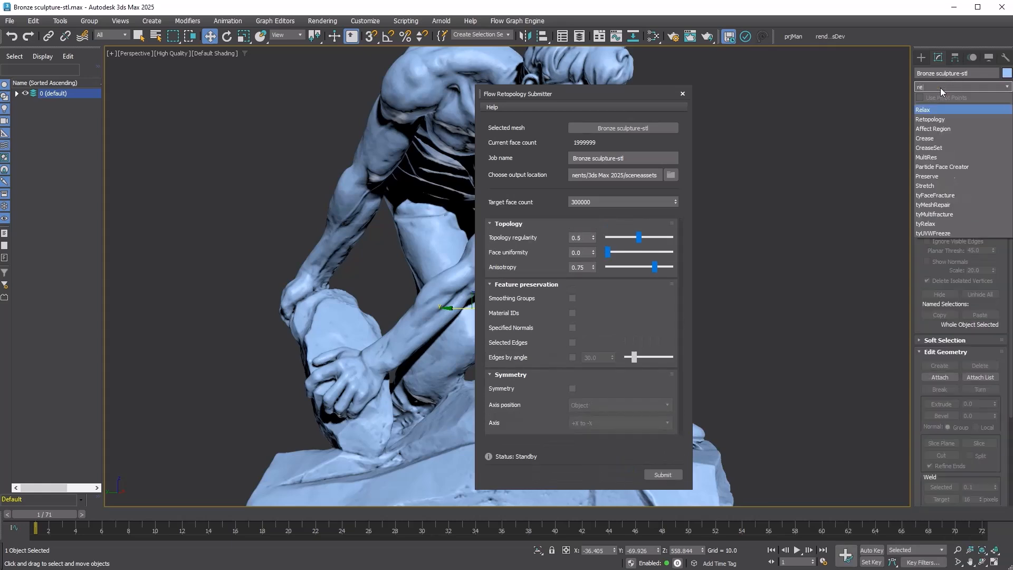
click(931, 119)
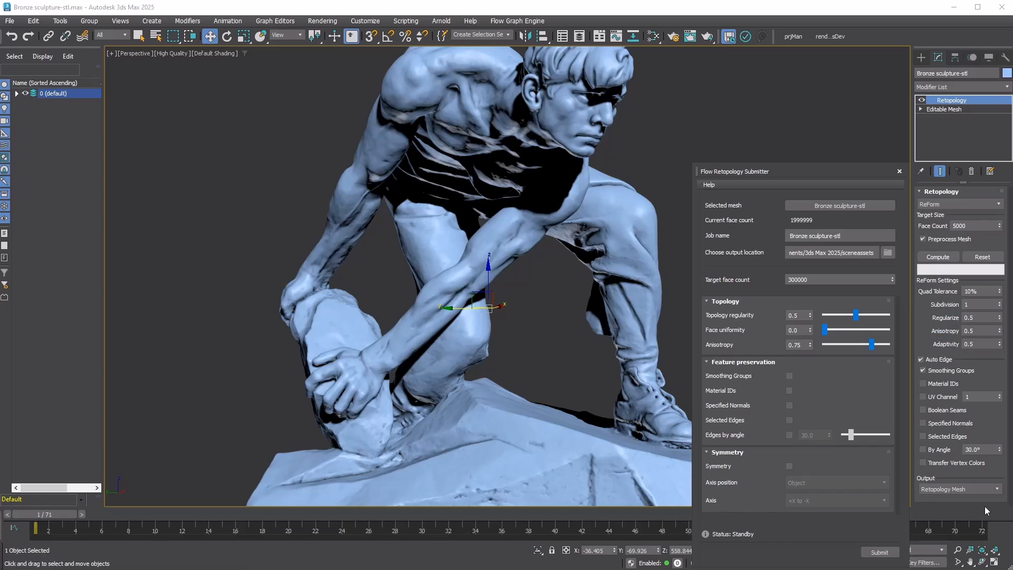
mouse_move(706, 323)
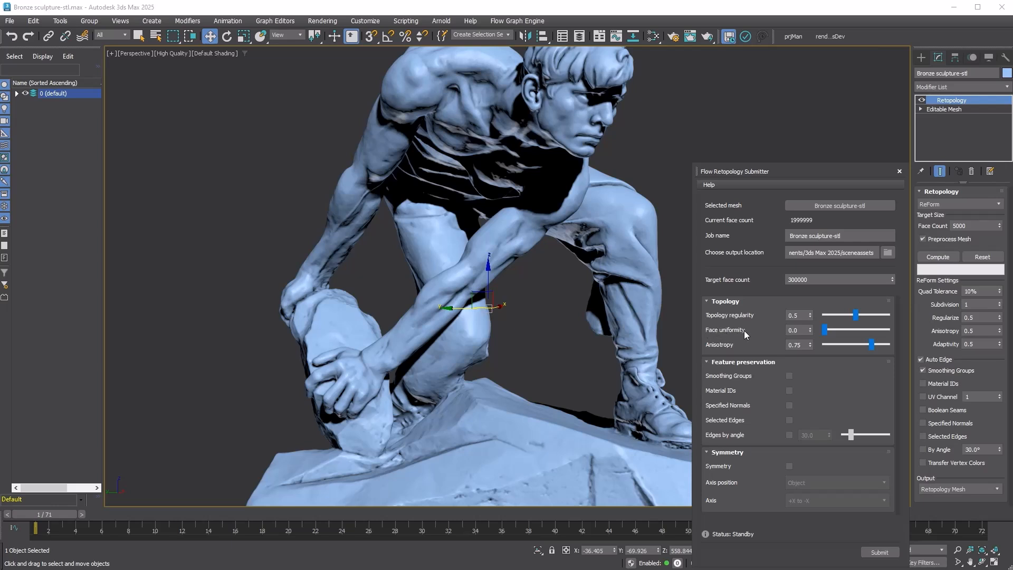
mouse_move(745, 344)
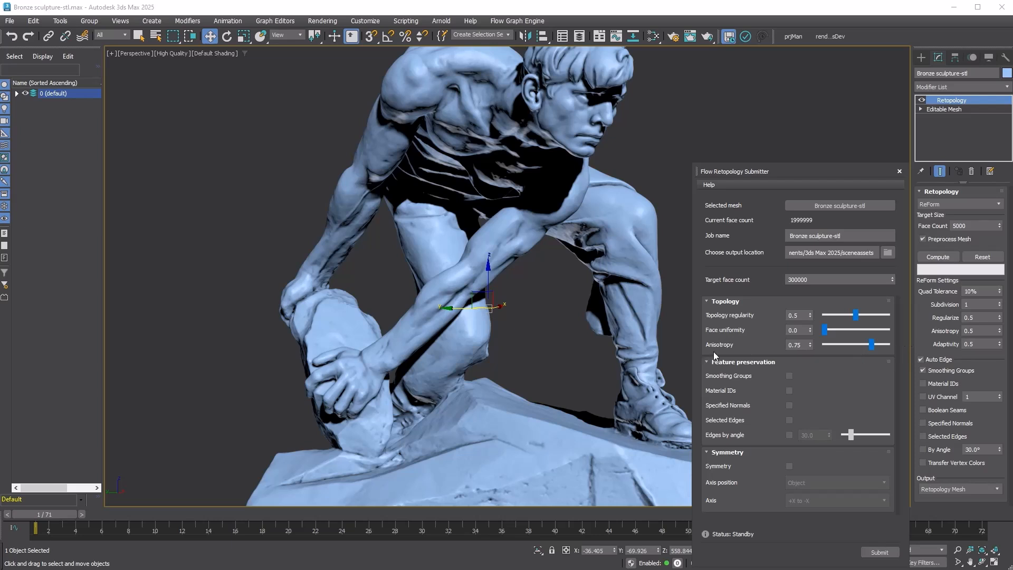
mouse_move(729, 363)
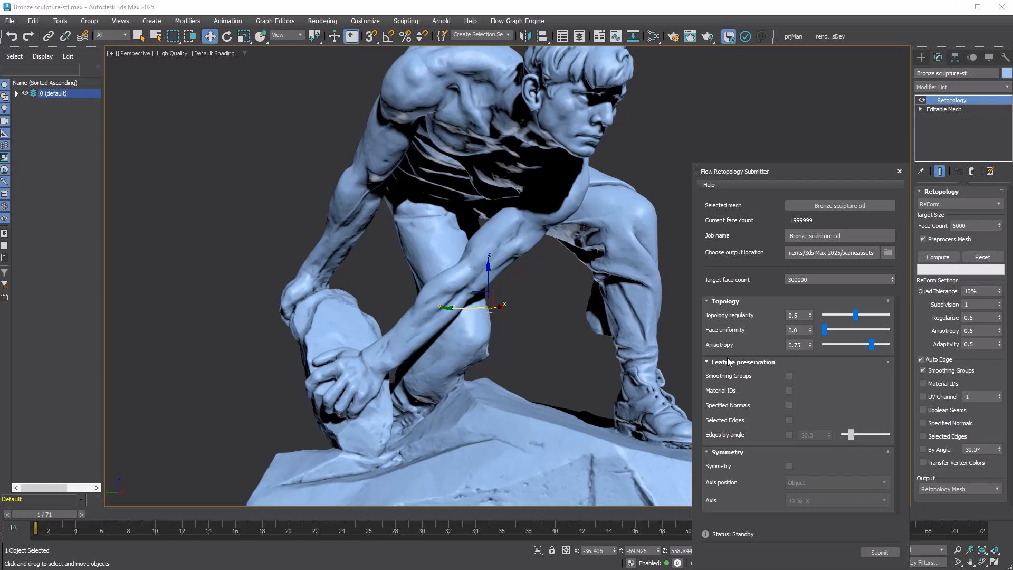
mouse_move(766, 385)
text(data)
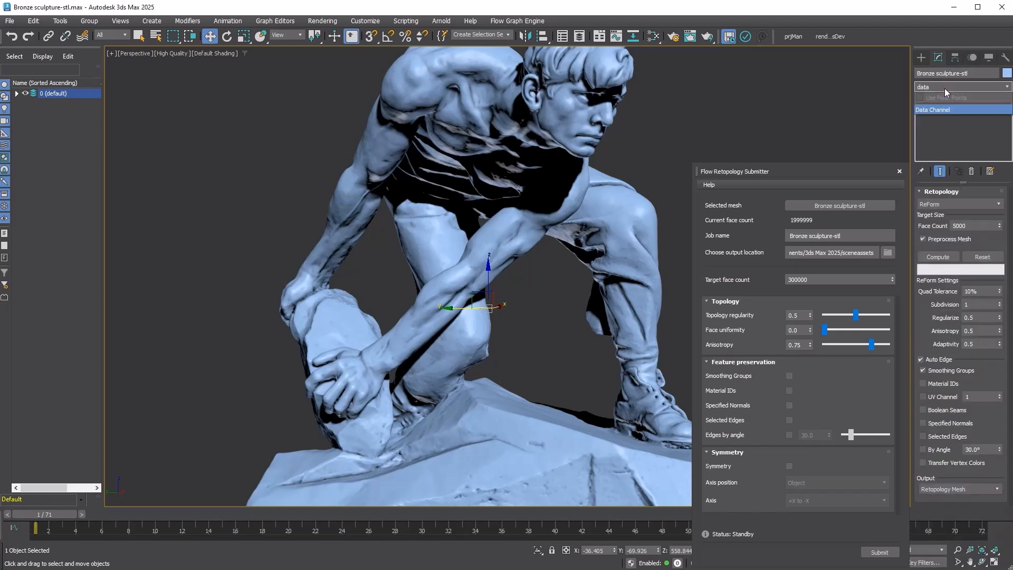
click(935, 223)
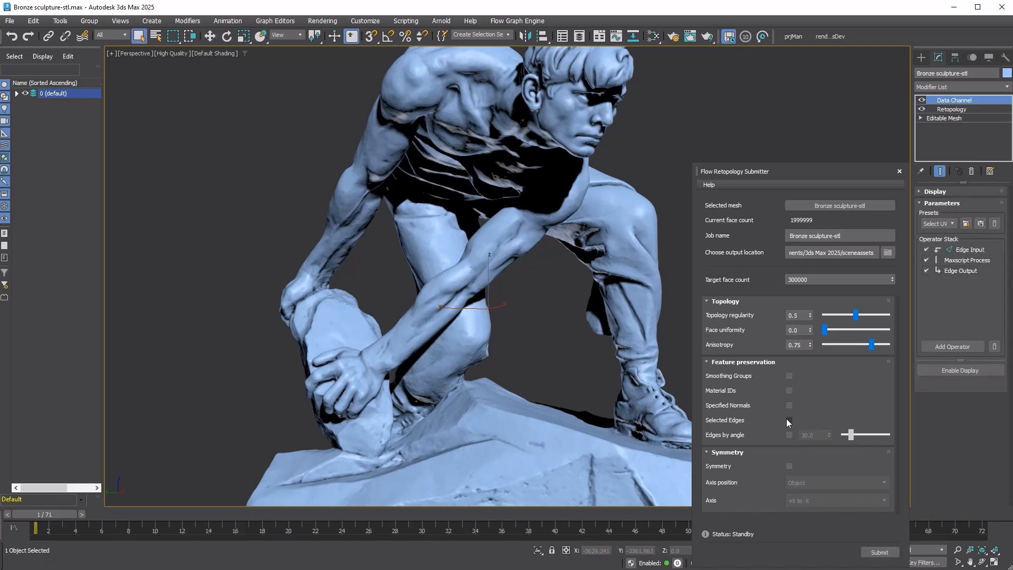
click(789, 420)
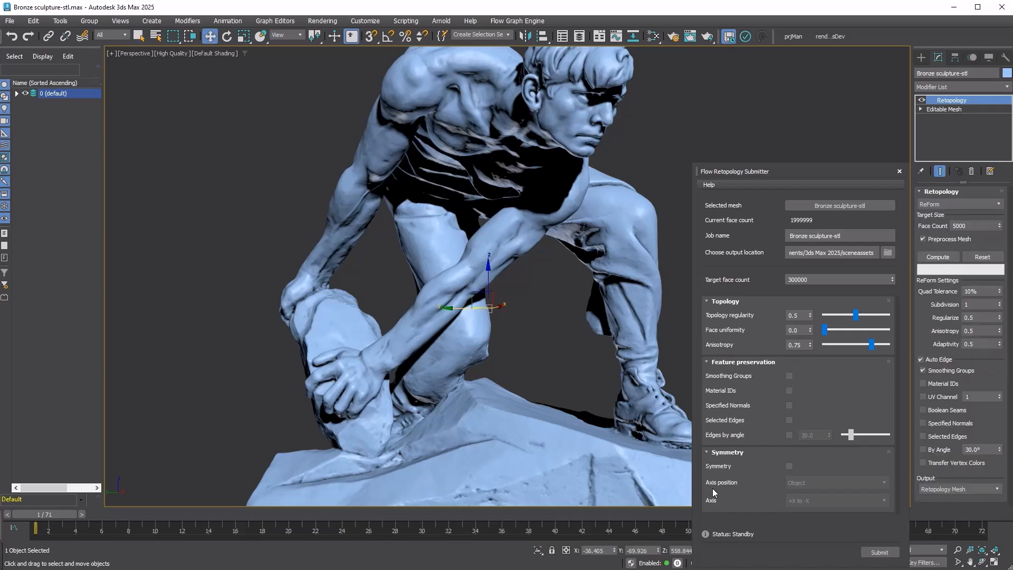
Try Symmetry with Object axis position and +X to -X axis, then switch Symmetry back off
click(790, 465)
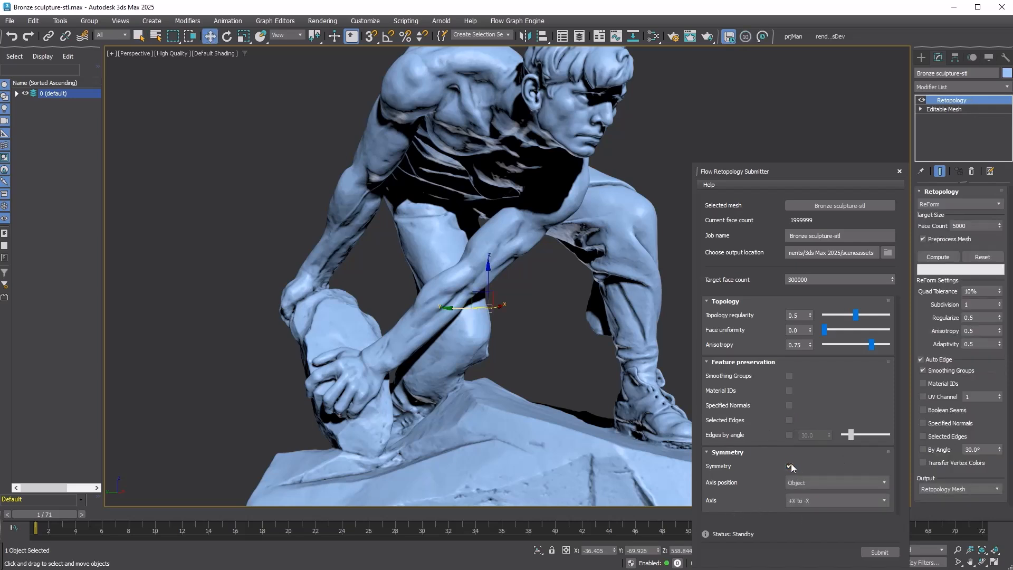
click(836, 482)
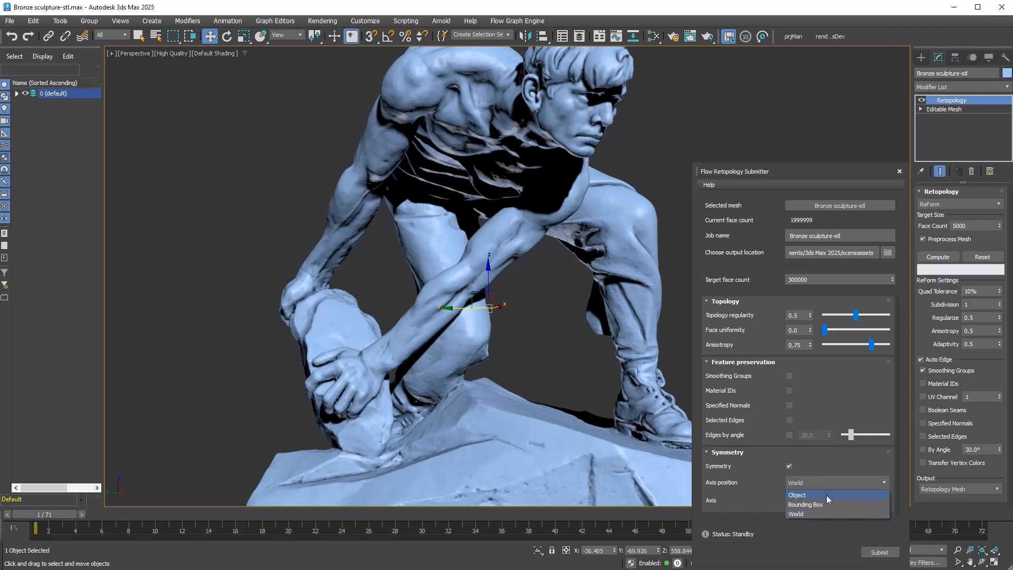
click(796, 494)
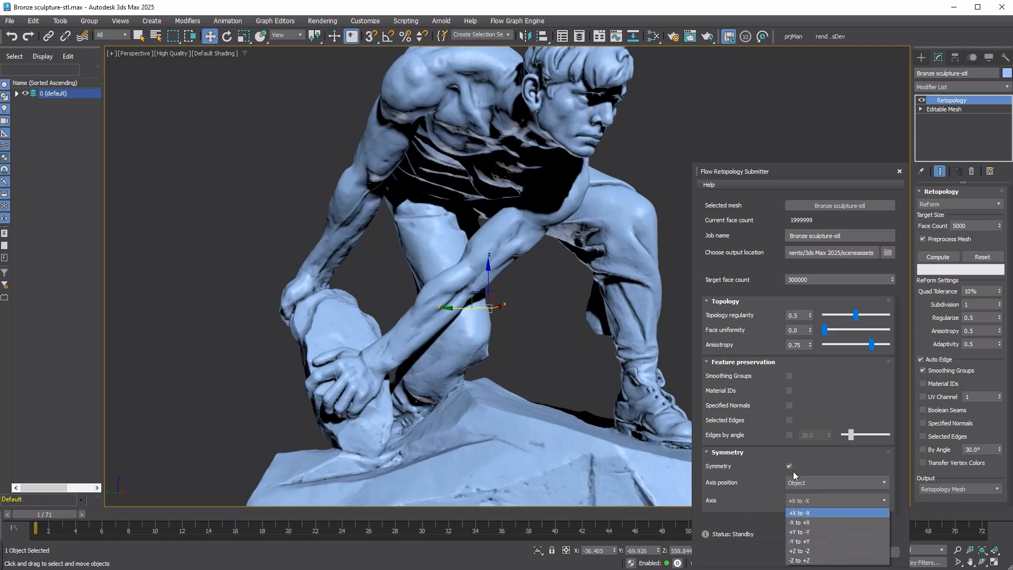
click(791, 466)
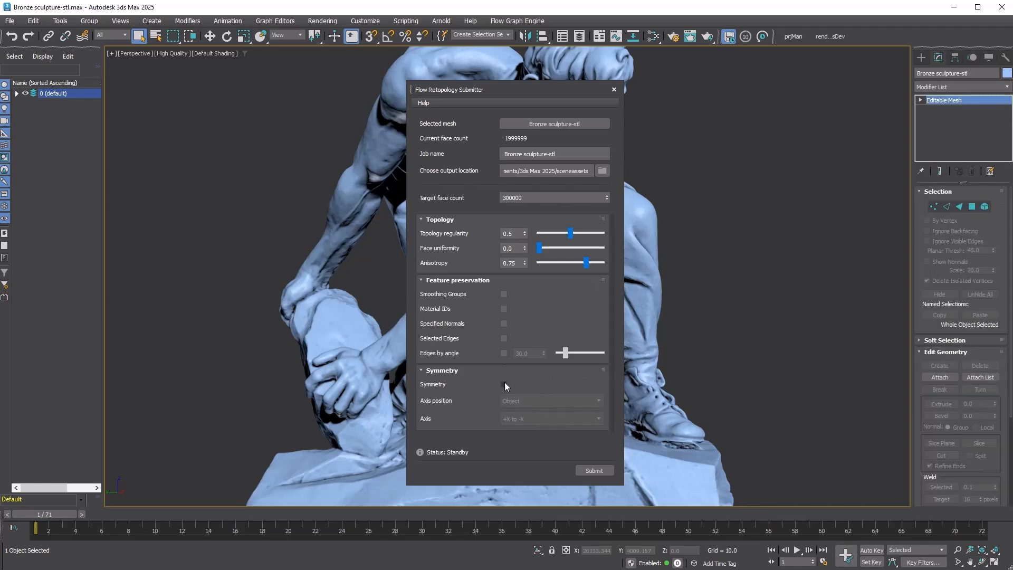
Raise Face uniformity and Anisotropy to 0.5 and submit the 300000-face job
click(510, 248)
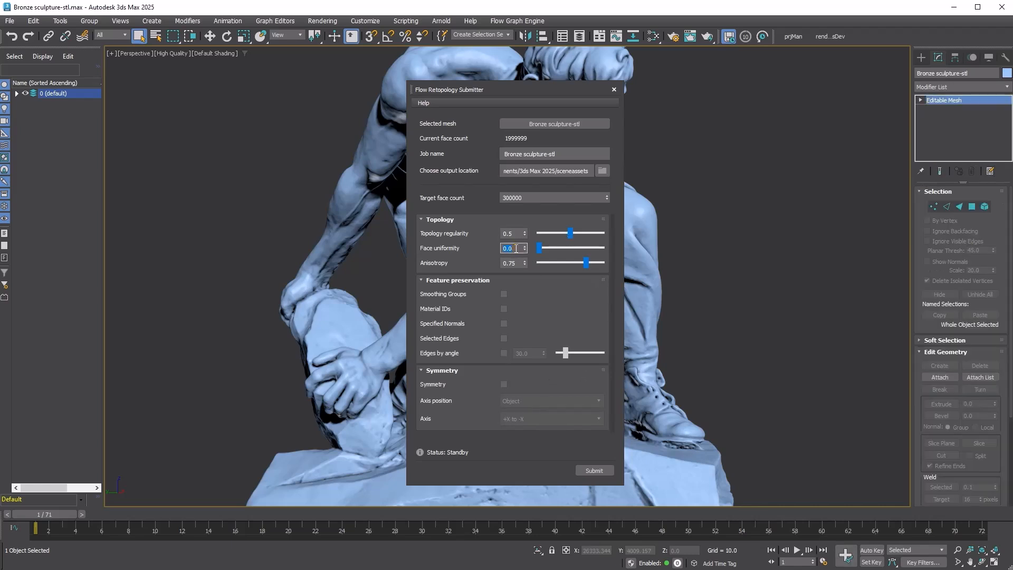
drag(539, 247, 570, 247)
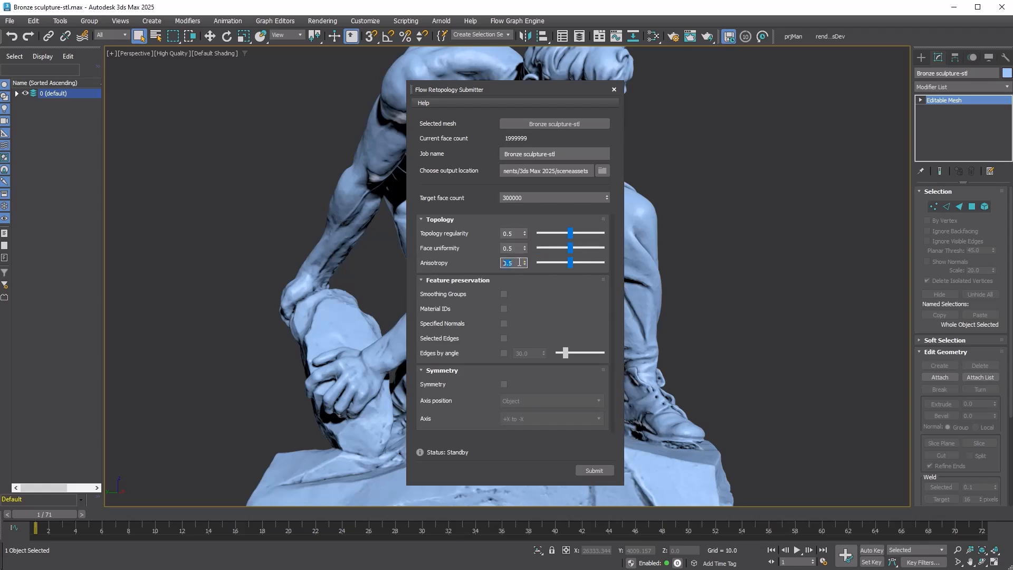
click(593, 469)
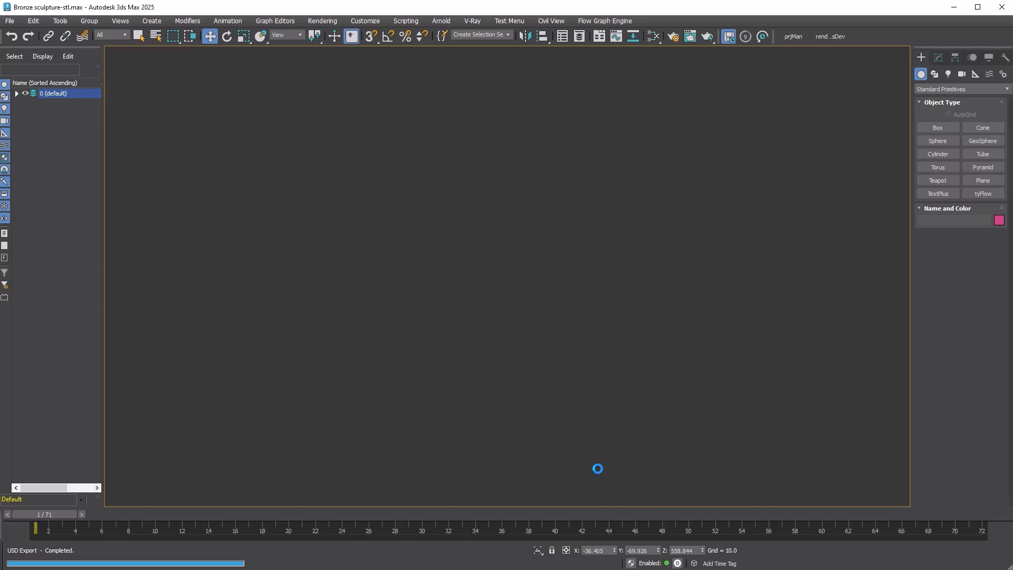
click(593, 471)
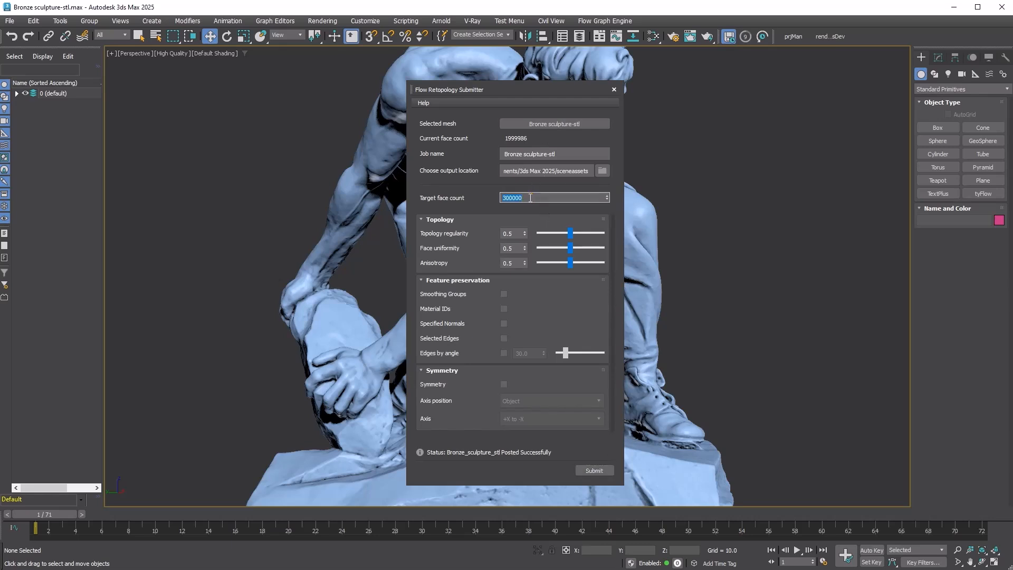
Retarget to 100000 faces and resubmit, dismissing the duplicate job name error
text(100000)
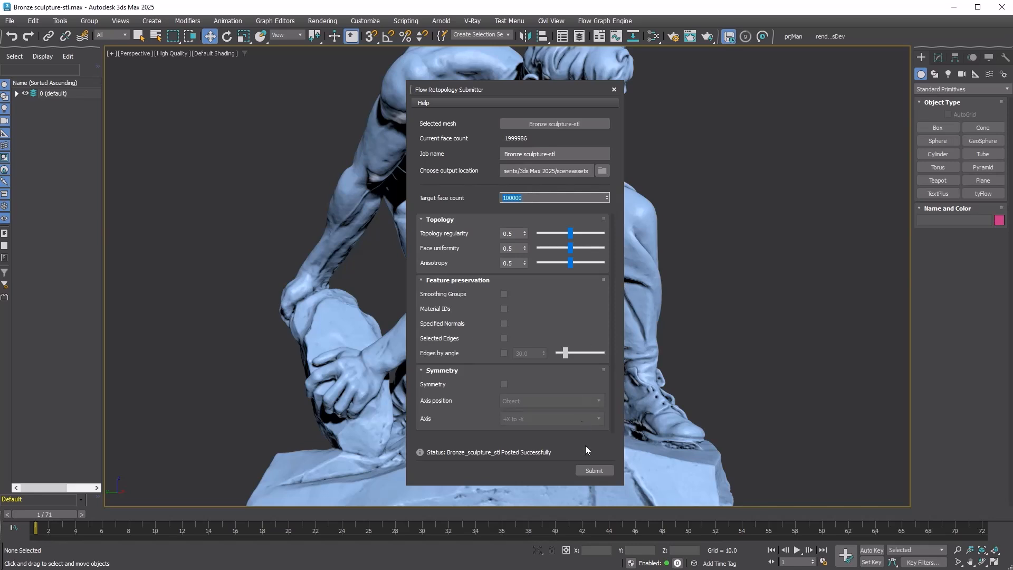
click(593, 470)
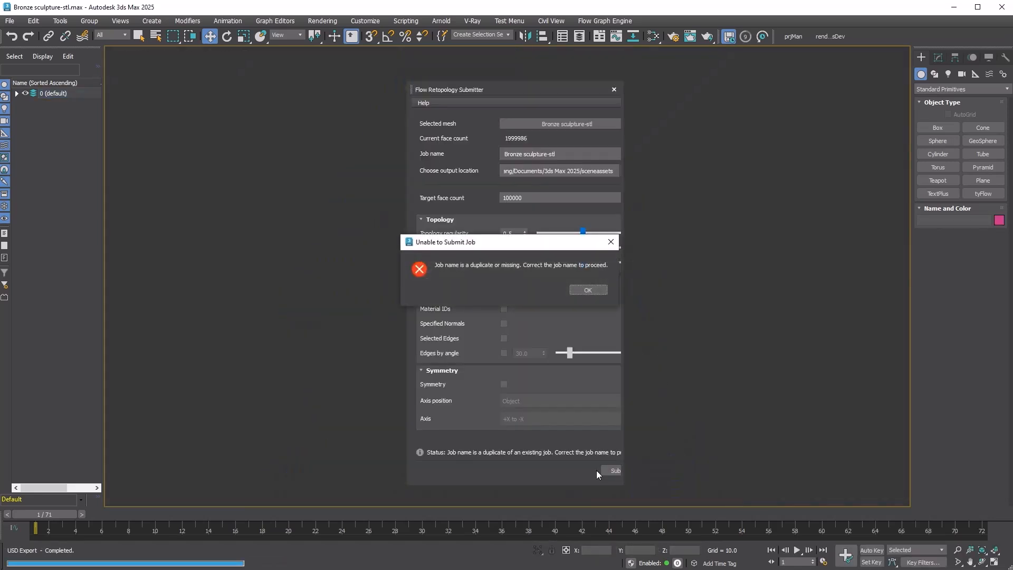
click(586, 289)
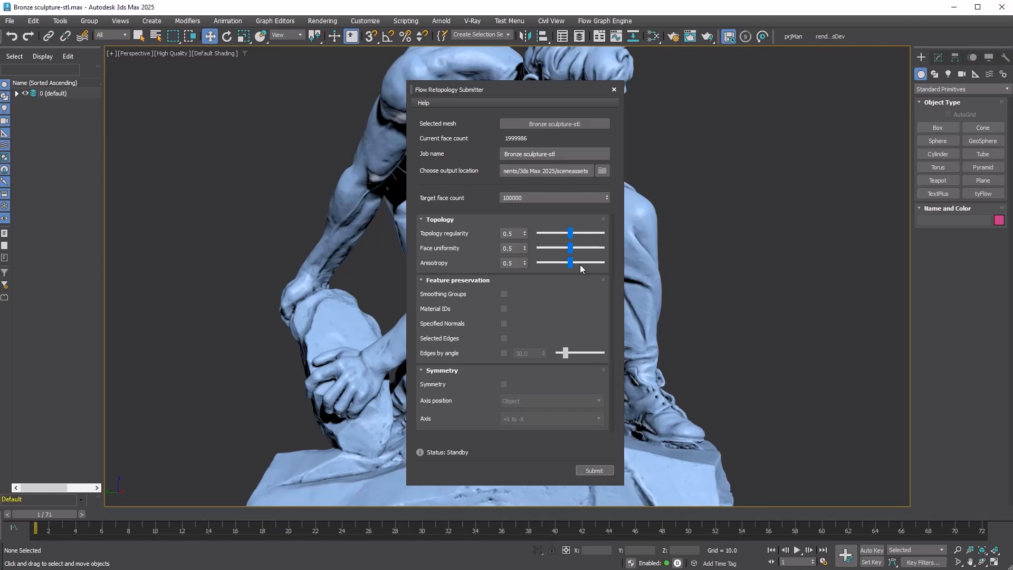
Submit Bronze_sculpture_stl_2 at 100000 faces and Bronze_sculpture_stl_3 at 50000 faces
click(554, 154)
text(_2)
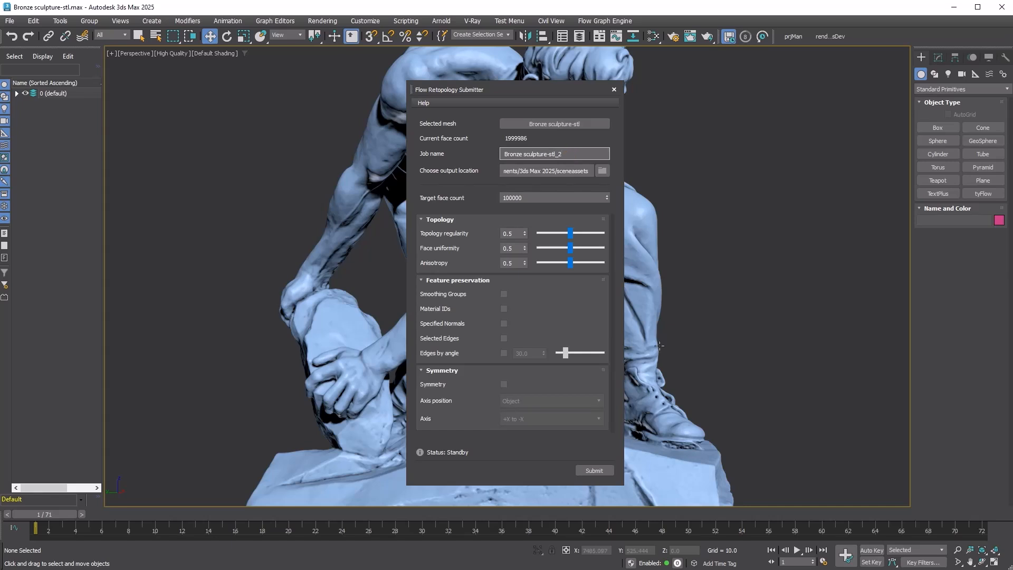
click(593, 470)
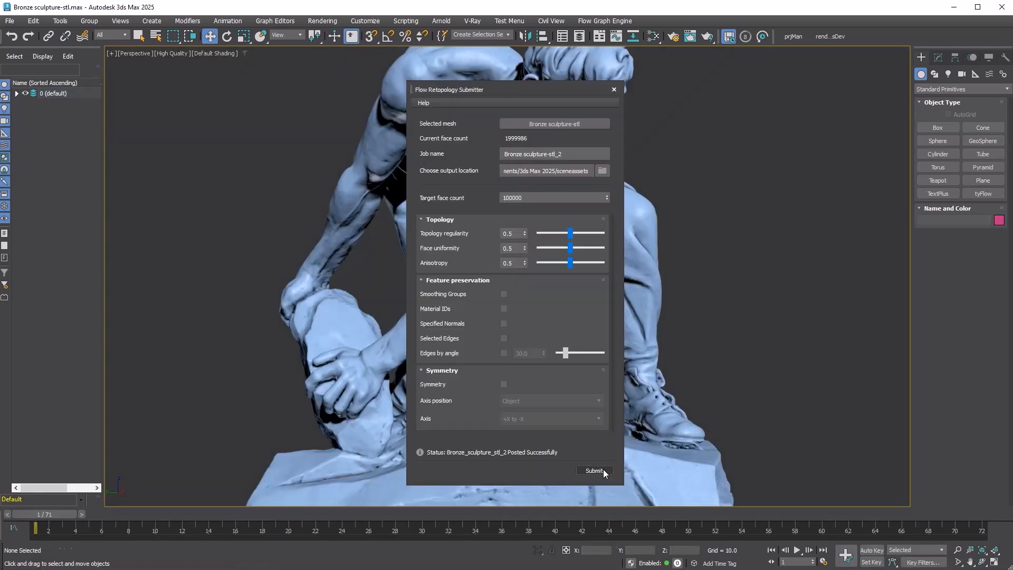
text(500000)
text(3)
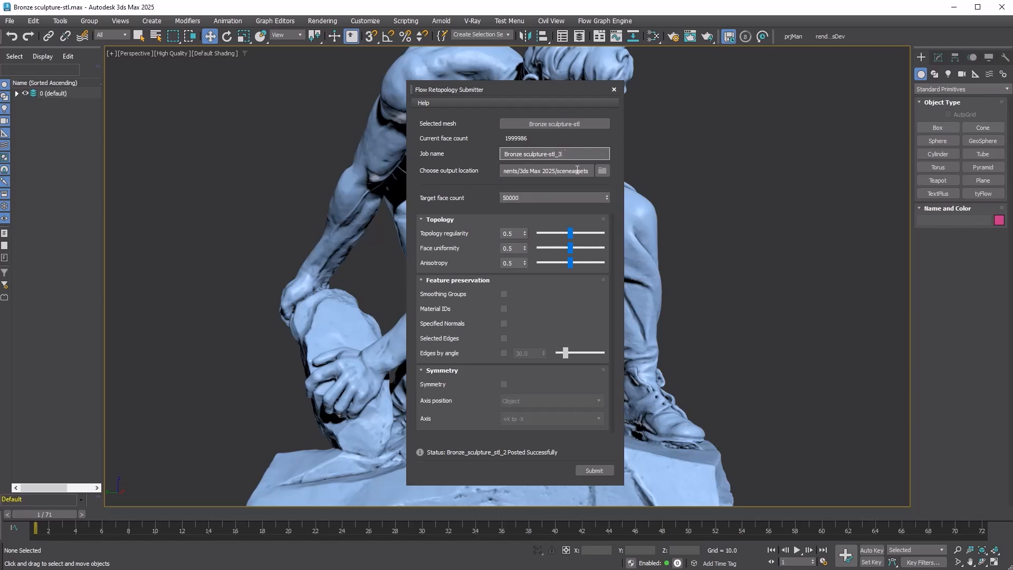
click(593, 470)
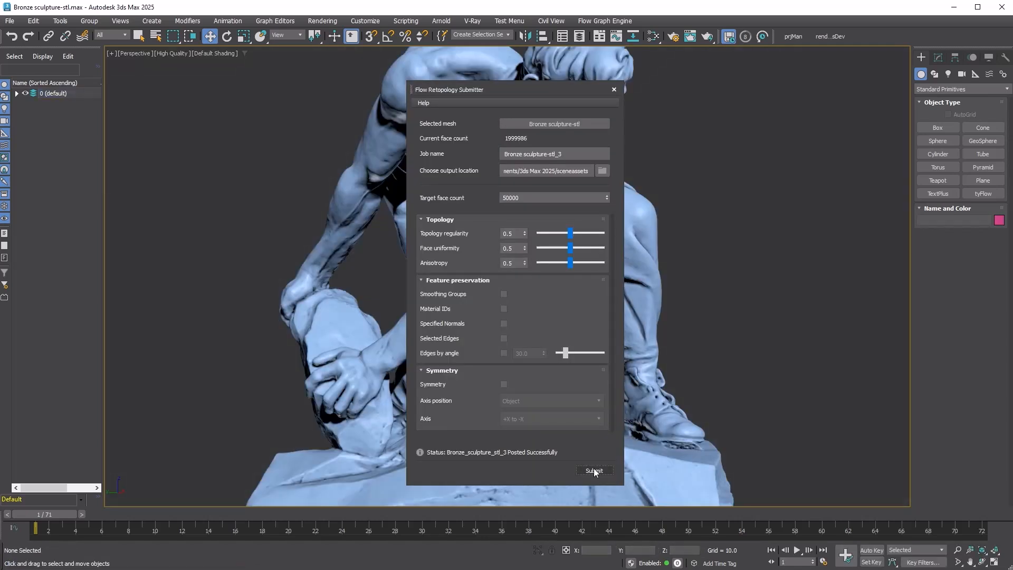
click(604, 21)
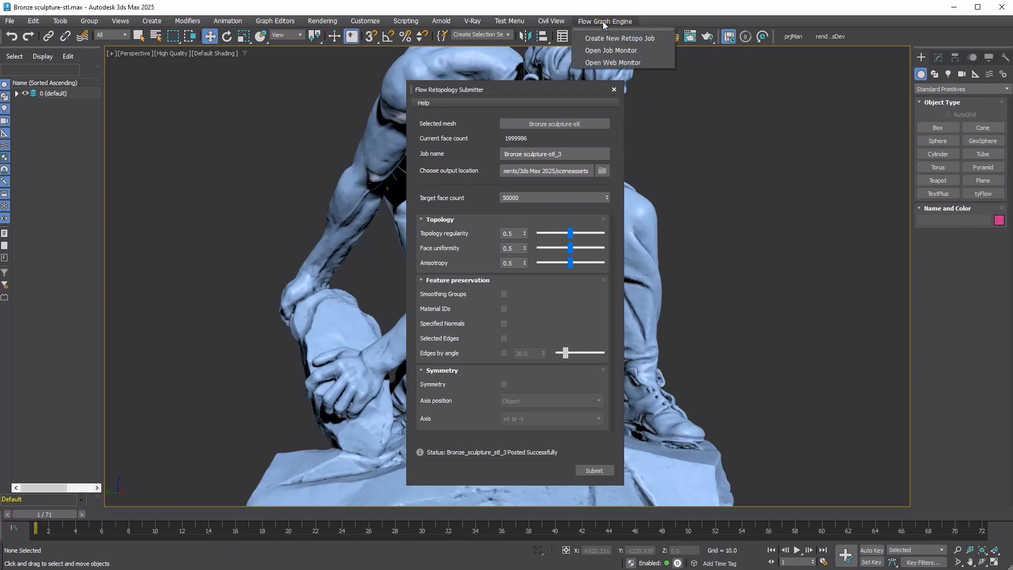
Bring up the Flow Job Monitor showing the 50,000, 100,000 and 300,000 sculpture jobs
click(610, 51)
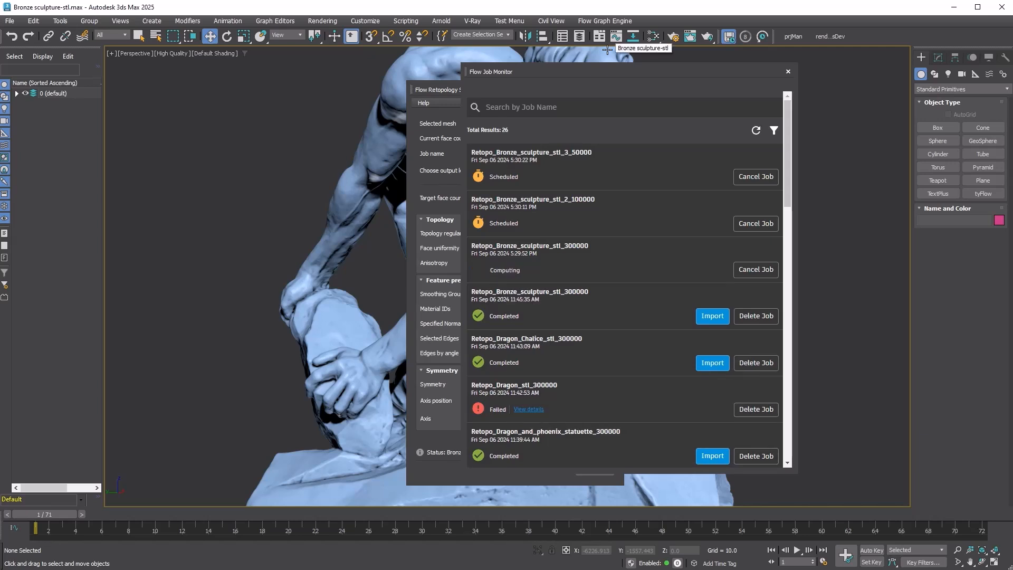
mouse_move(549, 284)
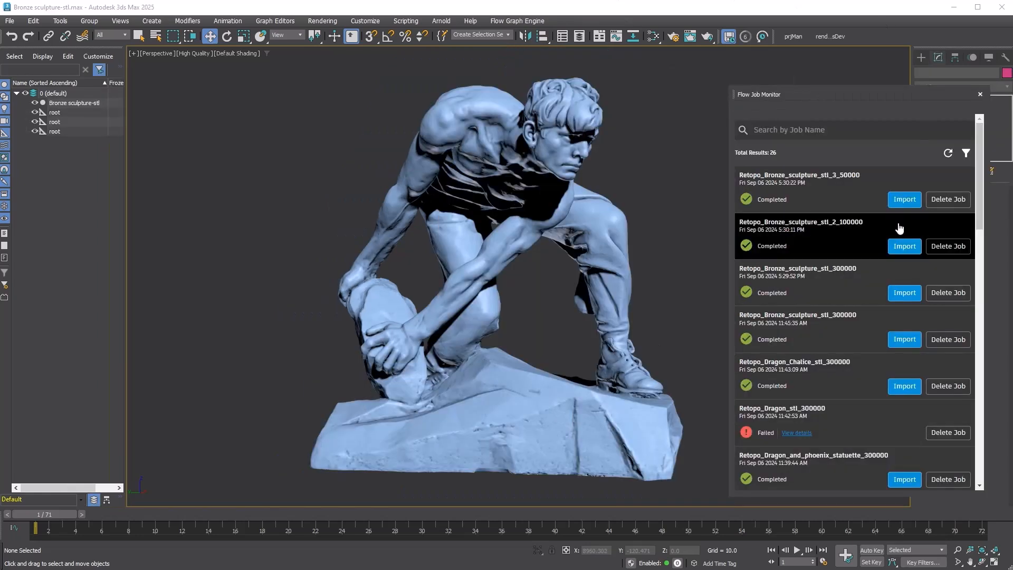
Import the three completed Bronze_sculpture retopology results into the scene
click(905, 245)
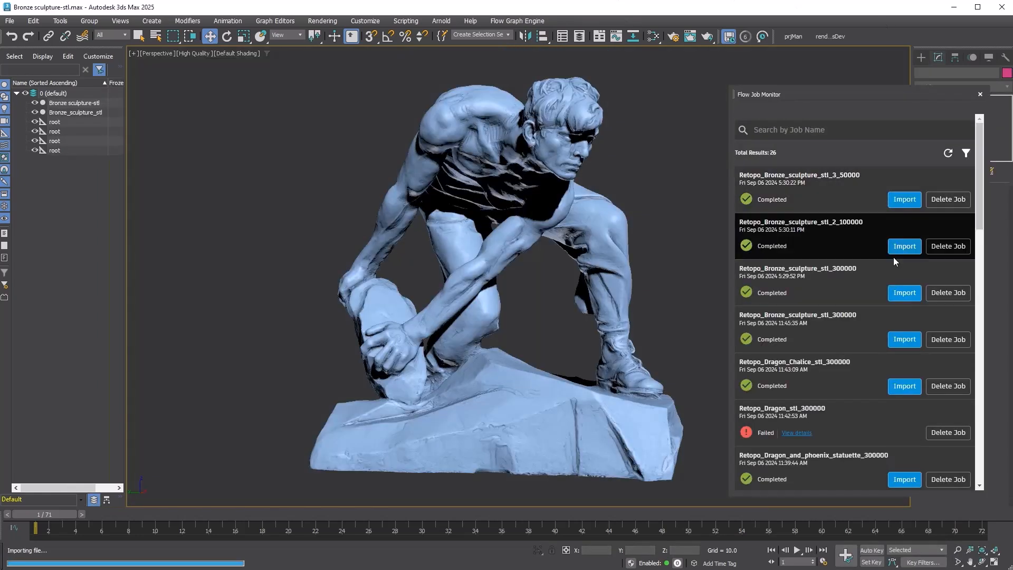
click(904, 293)
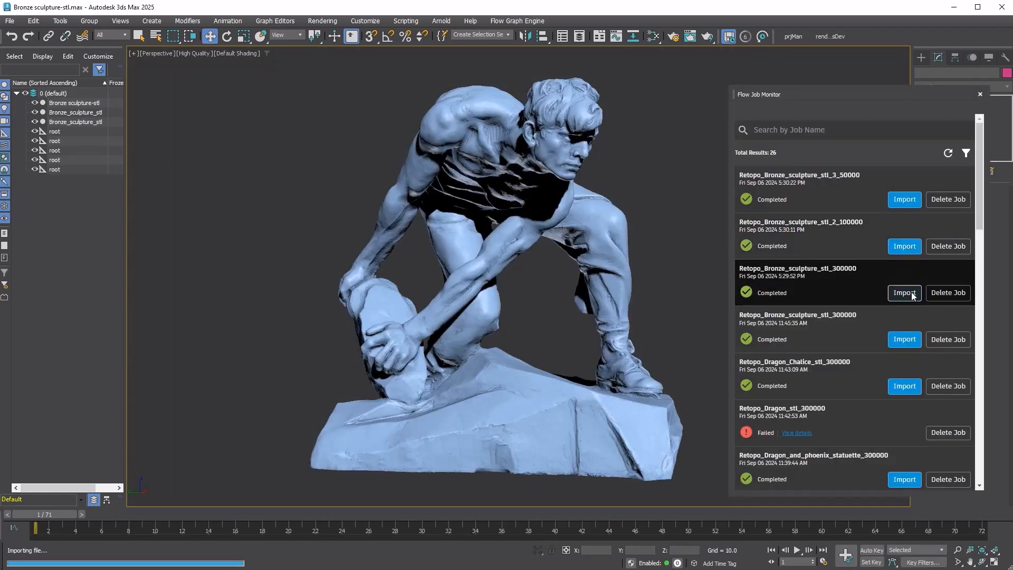
click(904, 292)
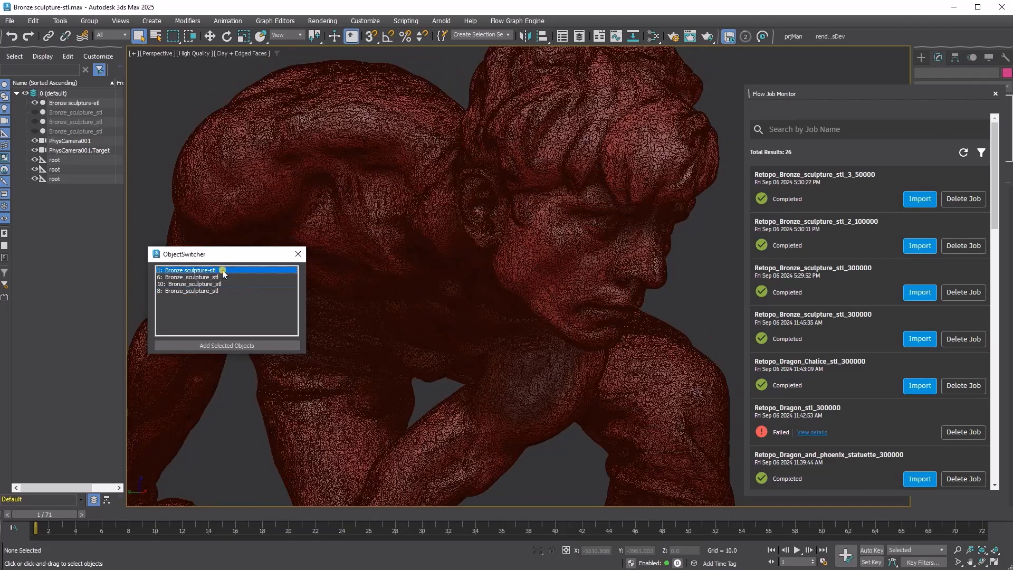
Compare sculpture versions 8 and 10 in ObjectSwitcher, then select the 50,000-face job entry
click(191, 290)
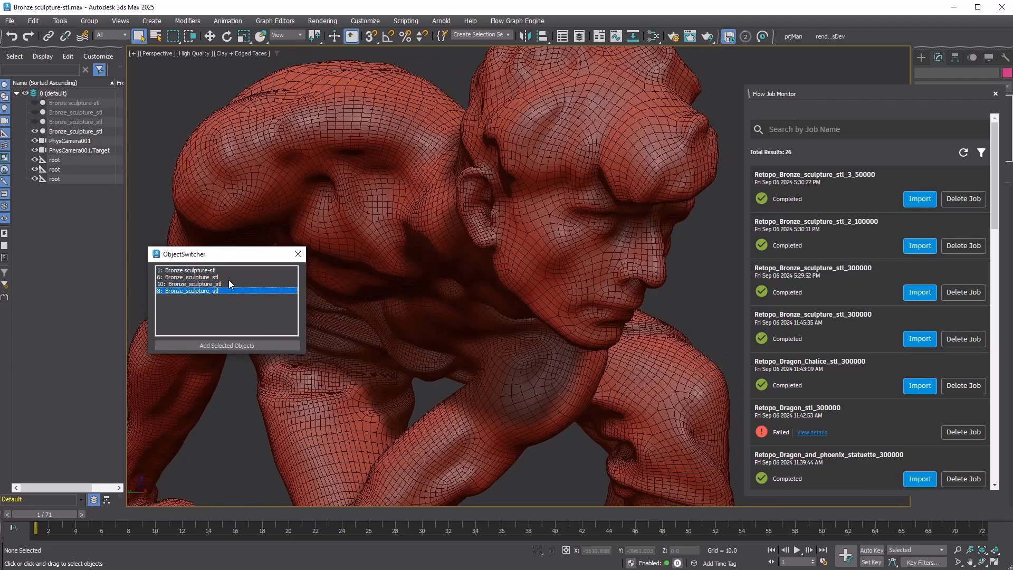
click(194, 284)
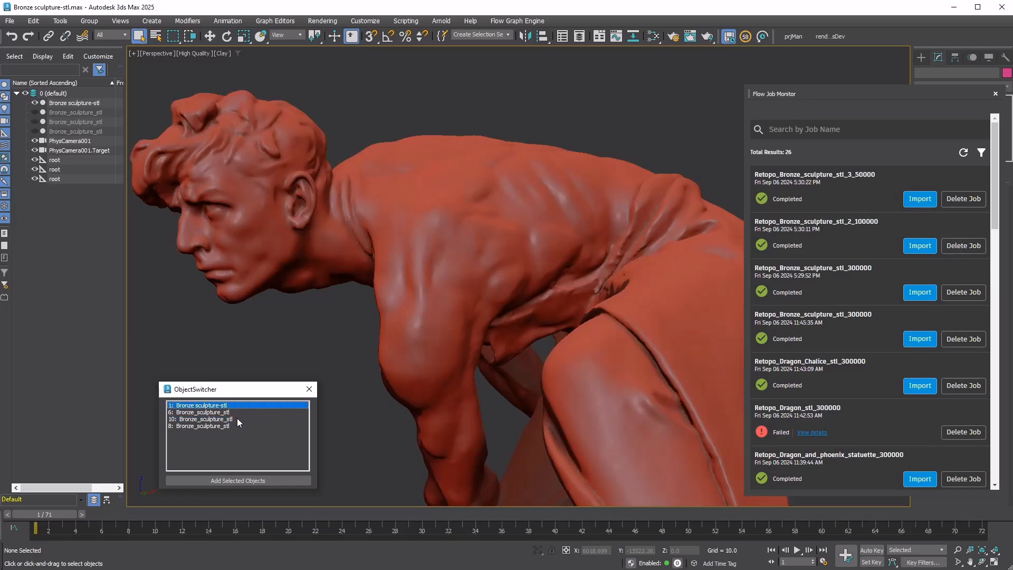
click(203, 419)
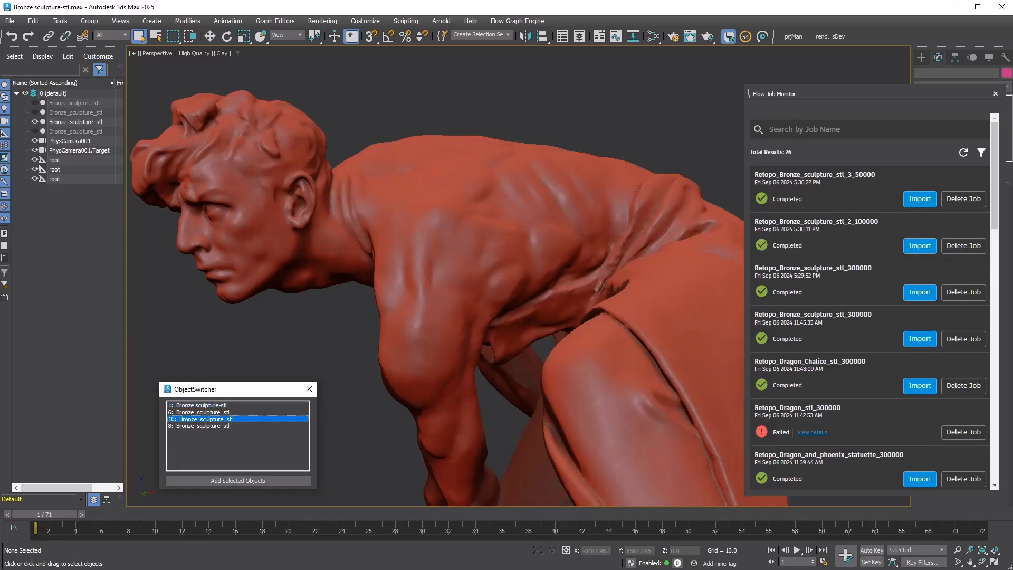
click(919, 199)
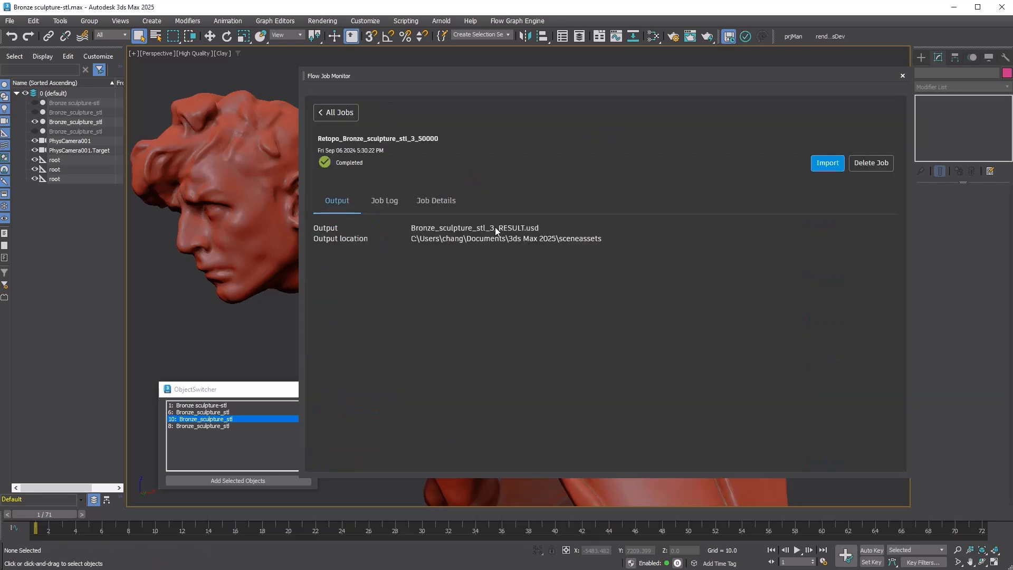
Read through the 50,000-face job's log, then its Job Details with the Job overview expanded
click(385, 200)
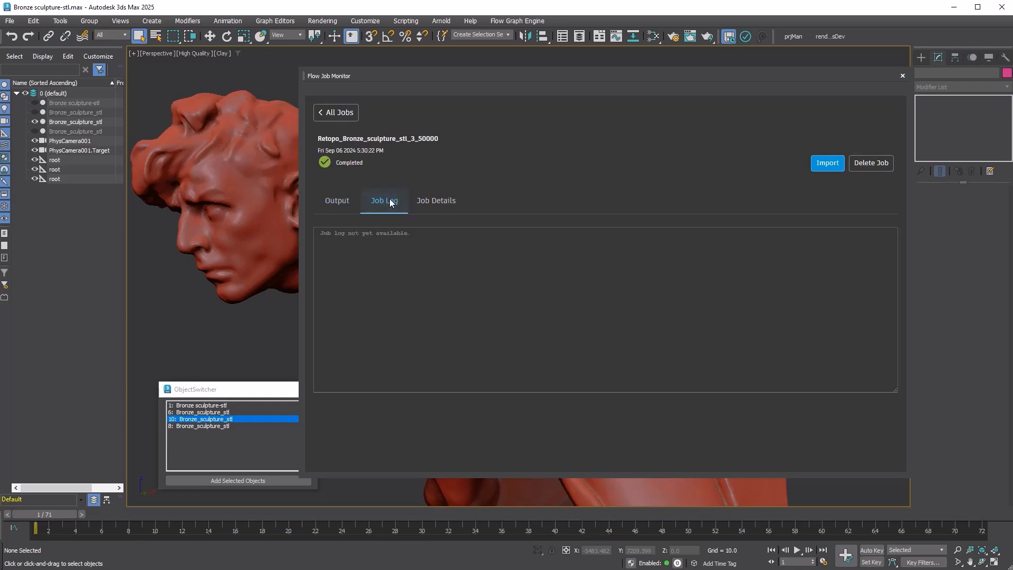
click(384, 201)
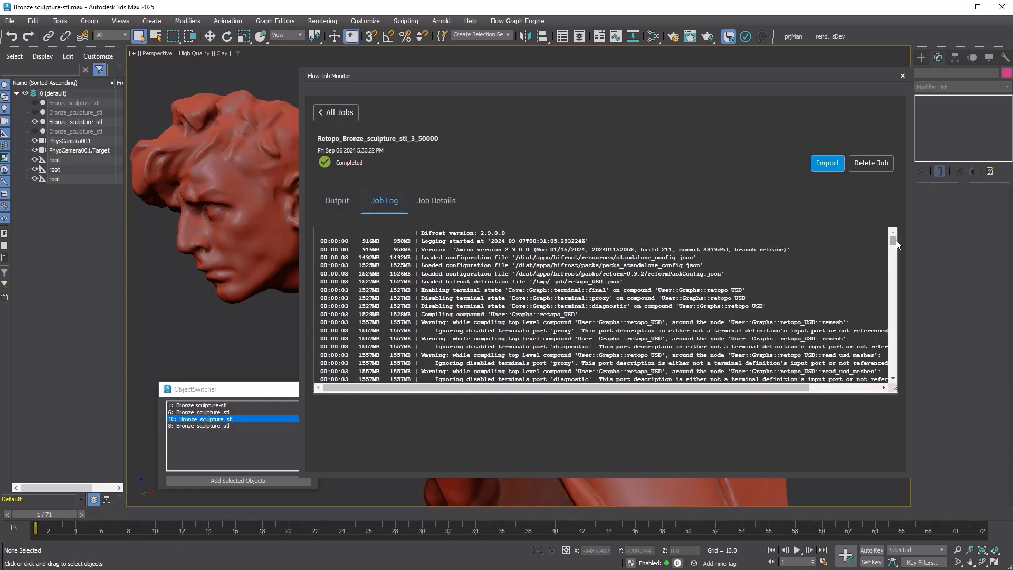
drag(894, 243, 887, 346)
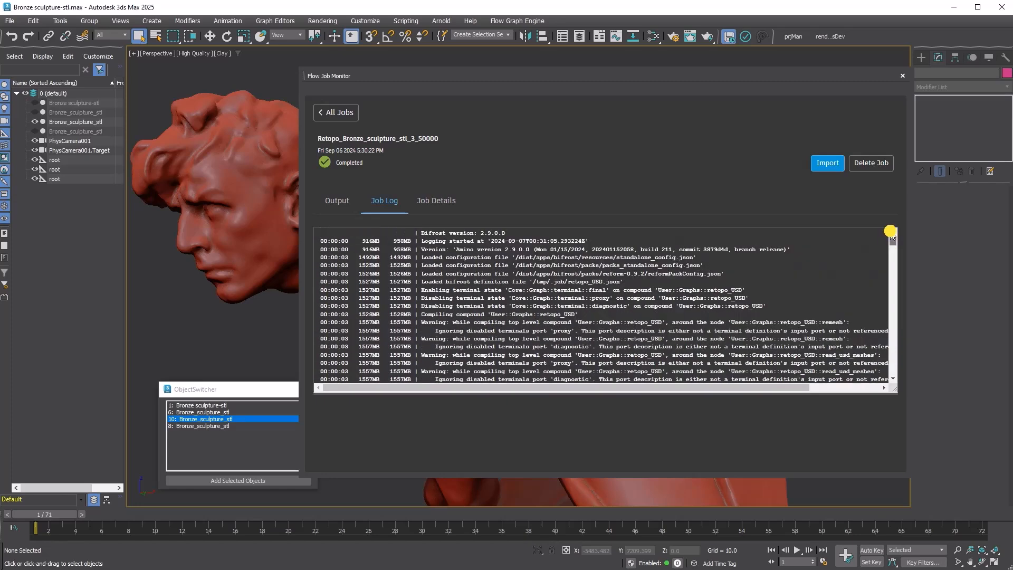
click(436, 201)
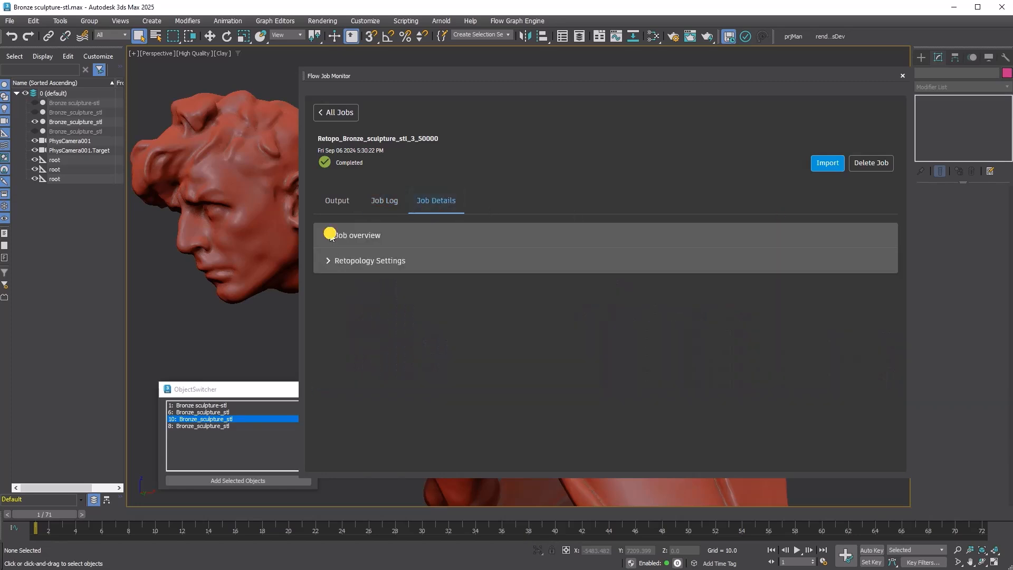
click(357, 234)
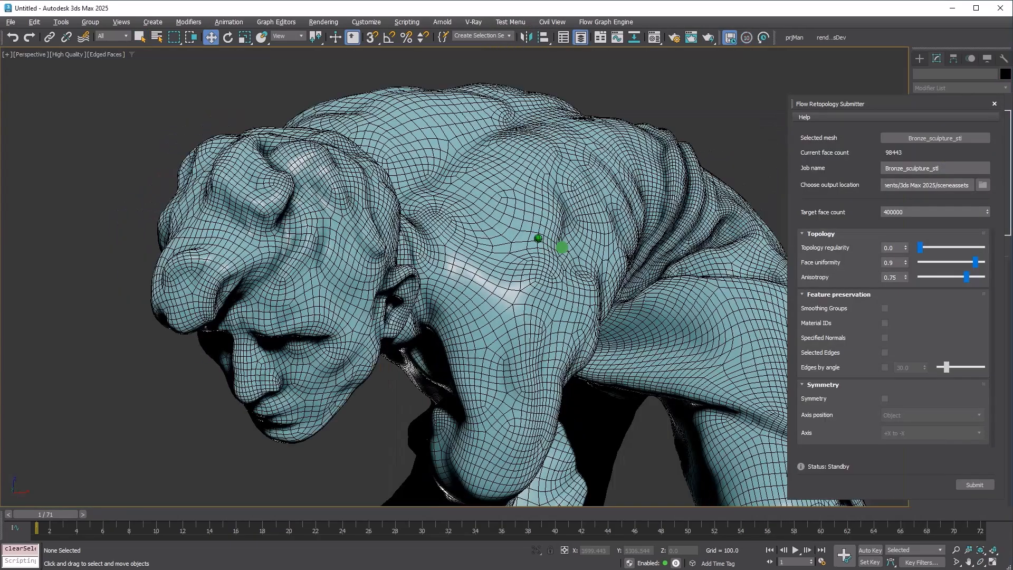
Scroll the submitter view showing bun_zipper_003 at 10,097 faces targeting 400,000
scroll(up, 3)
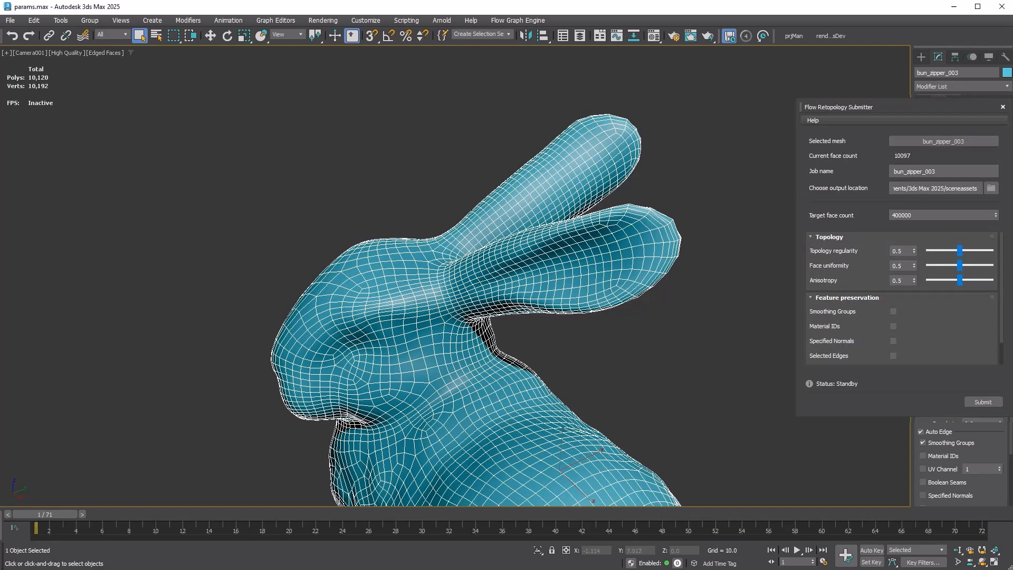
drag(941, 251, 1005, 251)
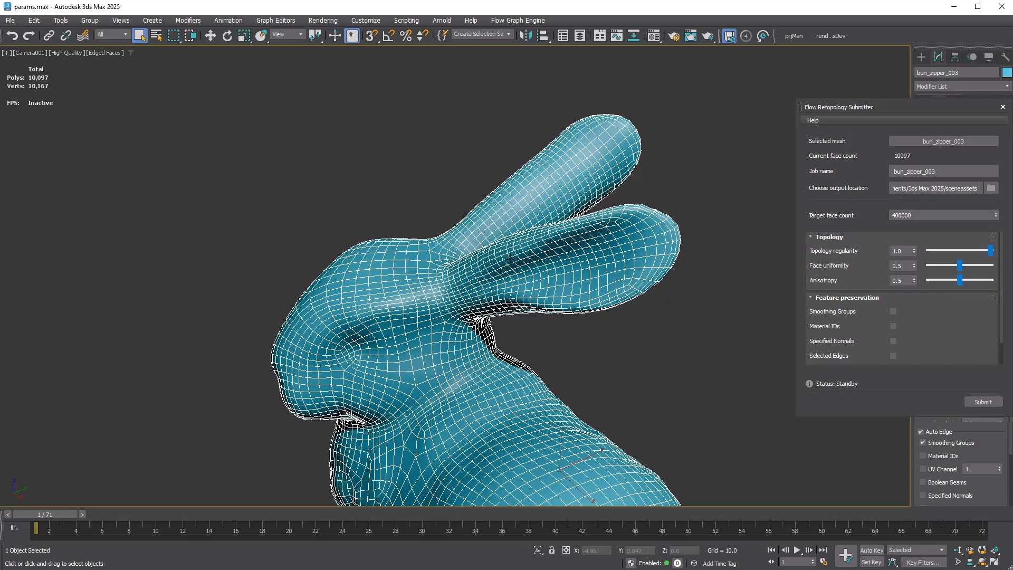
drag(989, 251, 931, 251)
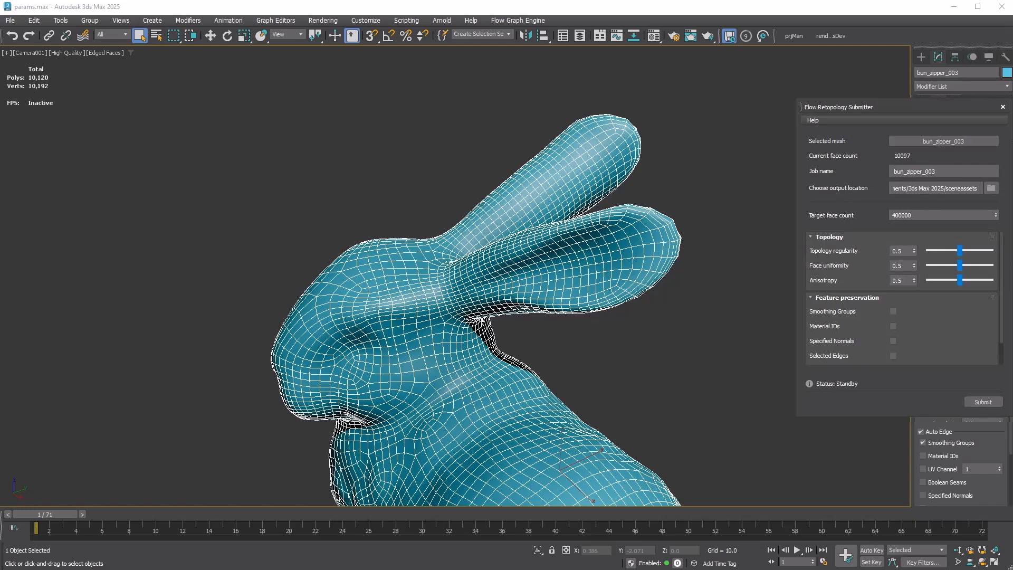
drag(959, 280, 929, 280)
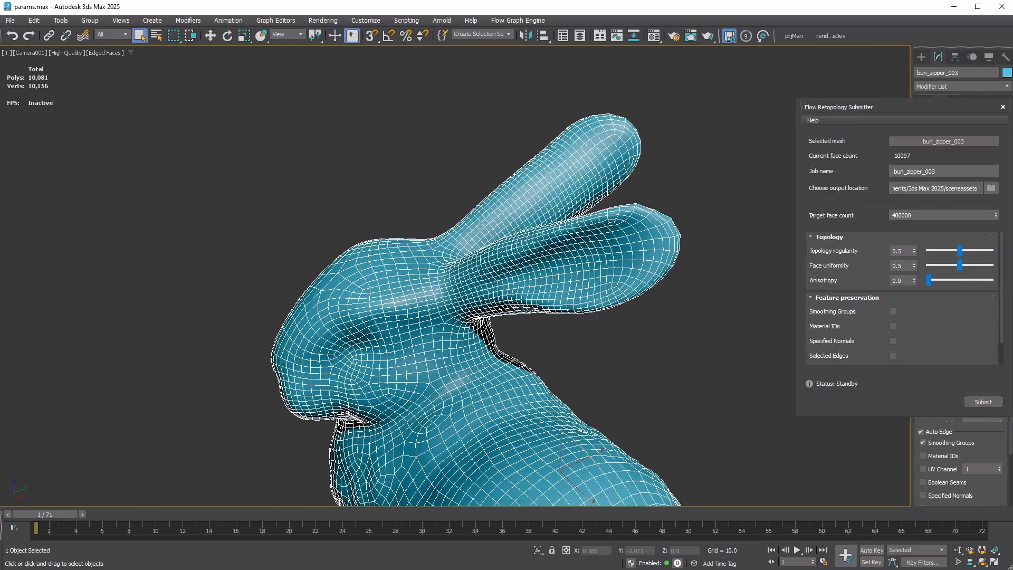
drag(929, 280, 991, 280)
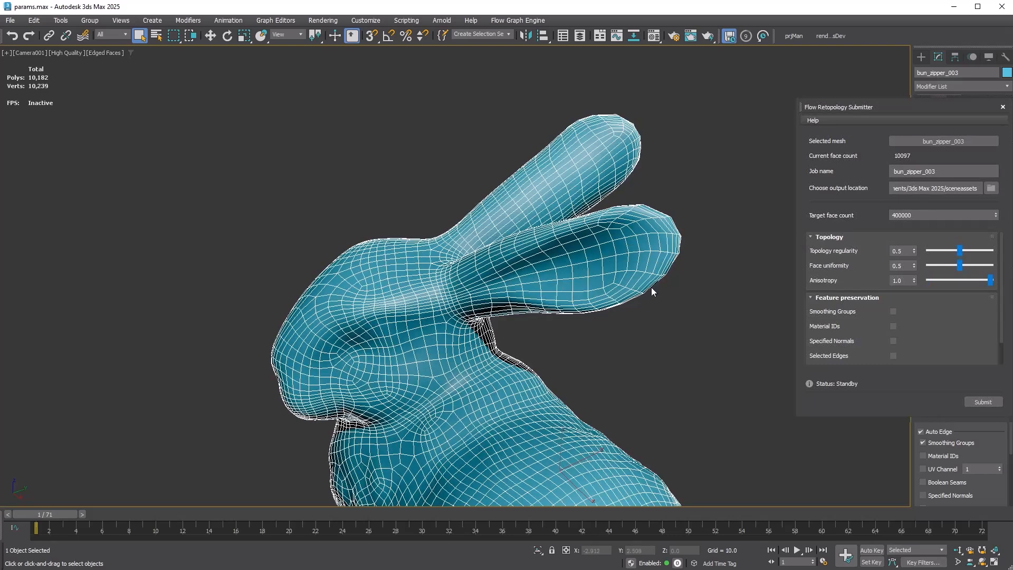
mouse_move(693, 234)
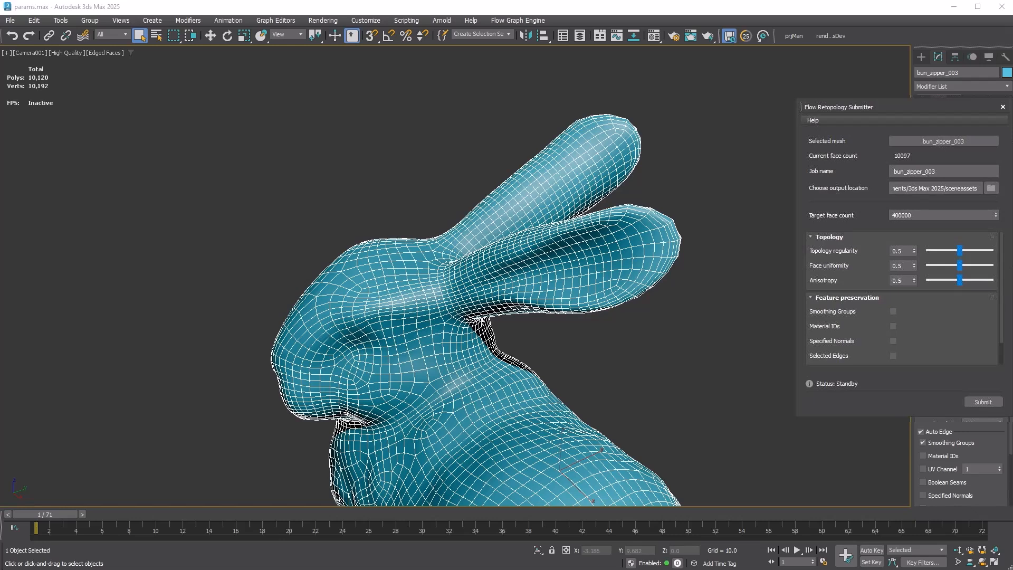
Preview the bunny's face uniformity at 0.0, then raise it to 1.0
drag(959, 265, 926, 265)
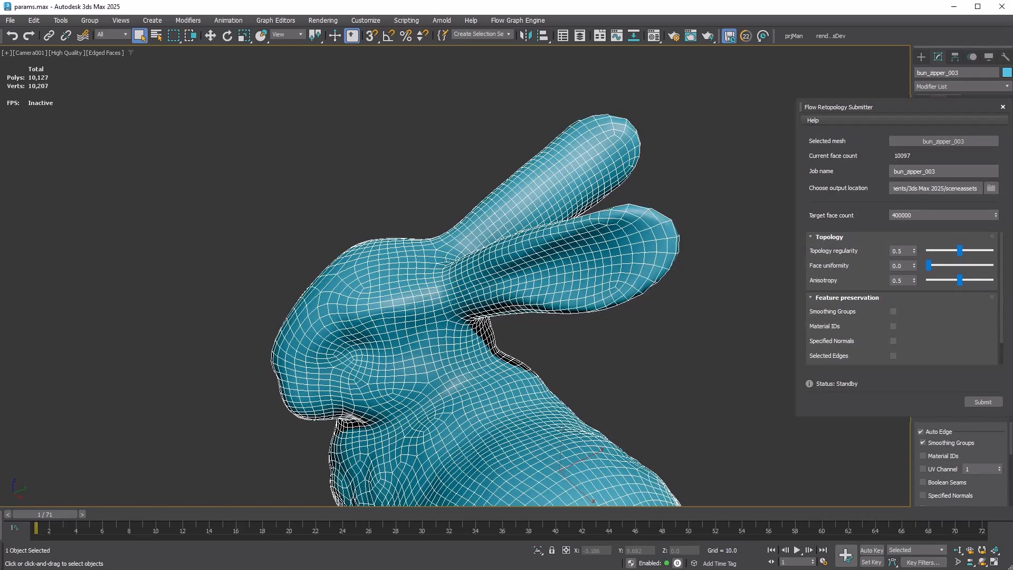
drag(928, 265, 995, 265)
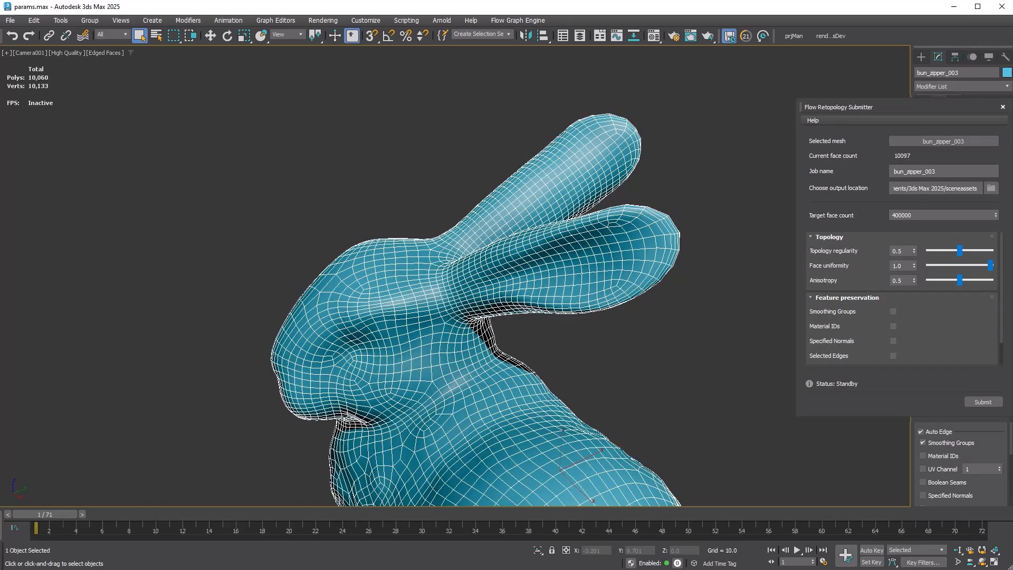